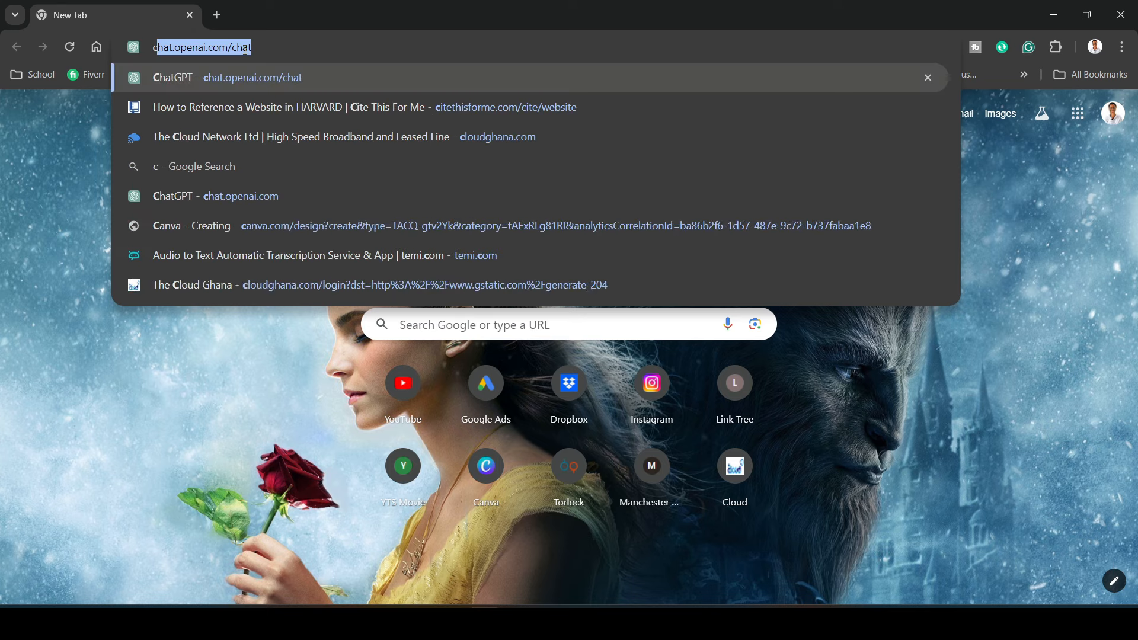
Find CapCut via Google, download the desktop installer for free and run it
{"action": "type", "text": "capcut"}
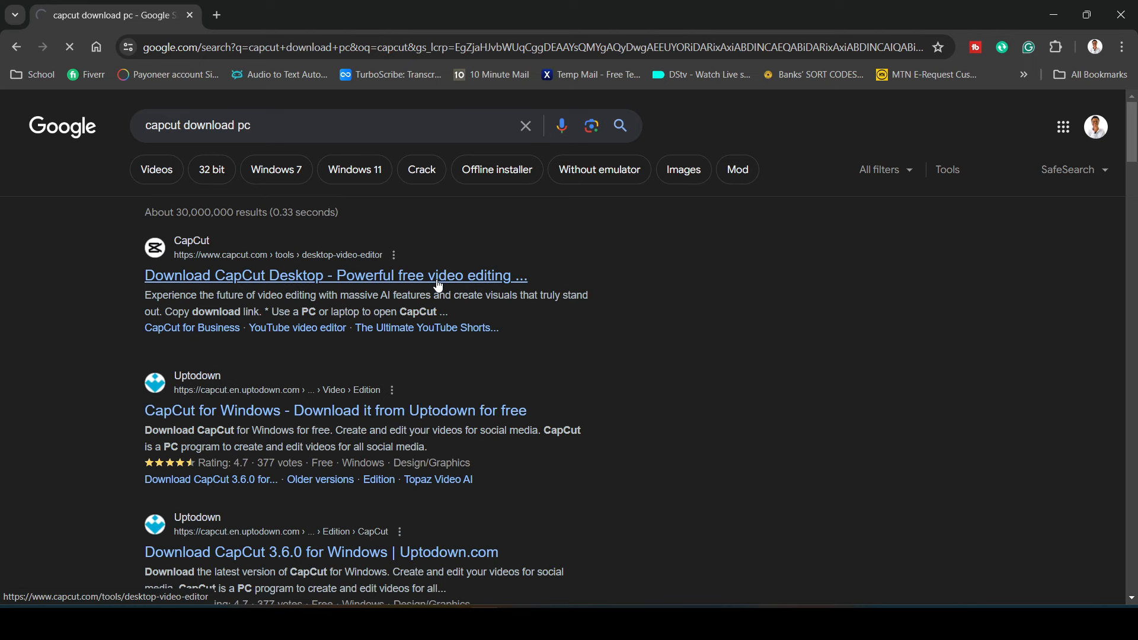
{"action": "left_click", "coordinate": [335, 275]}
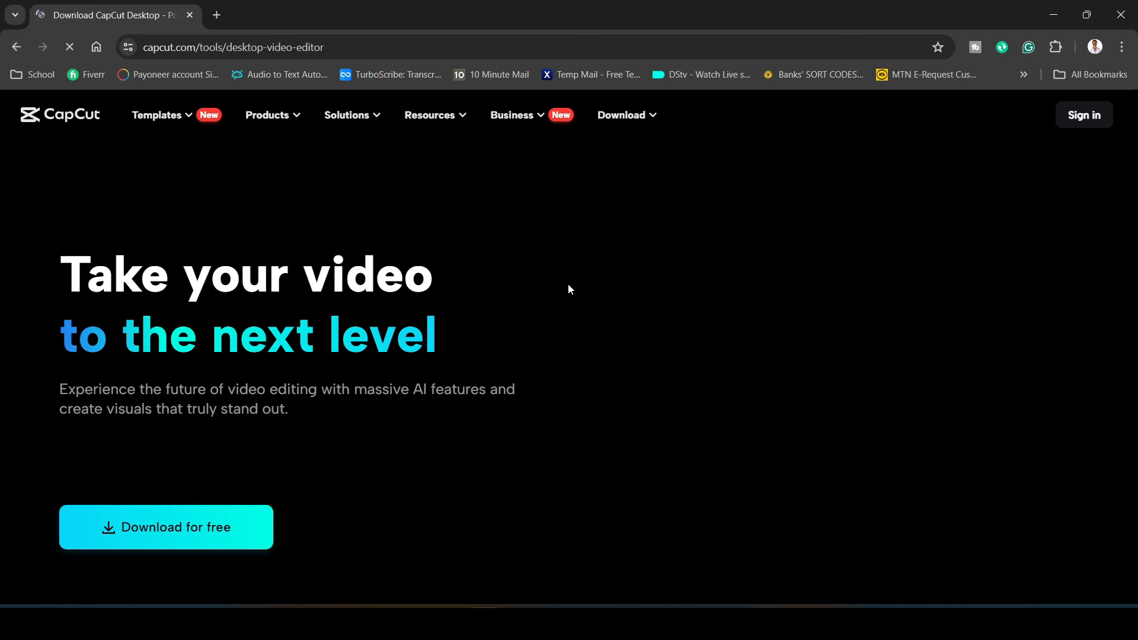
{"action": "left_click", "coordinate": [166, 526]}
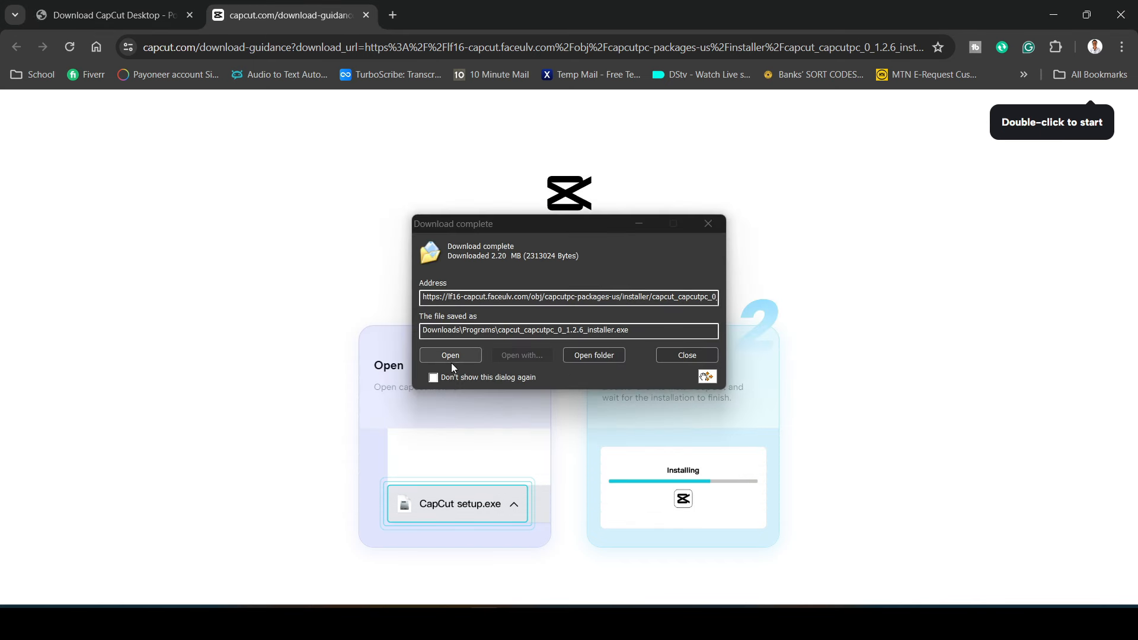
{"action": "left_click", "coordinate": [685, 354]}
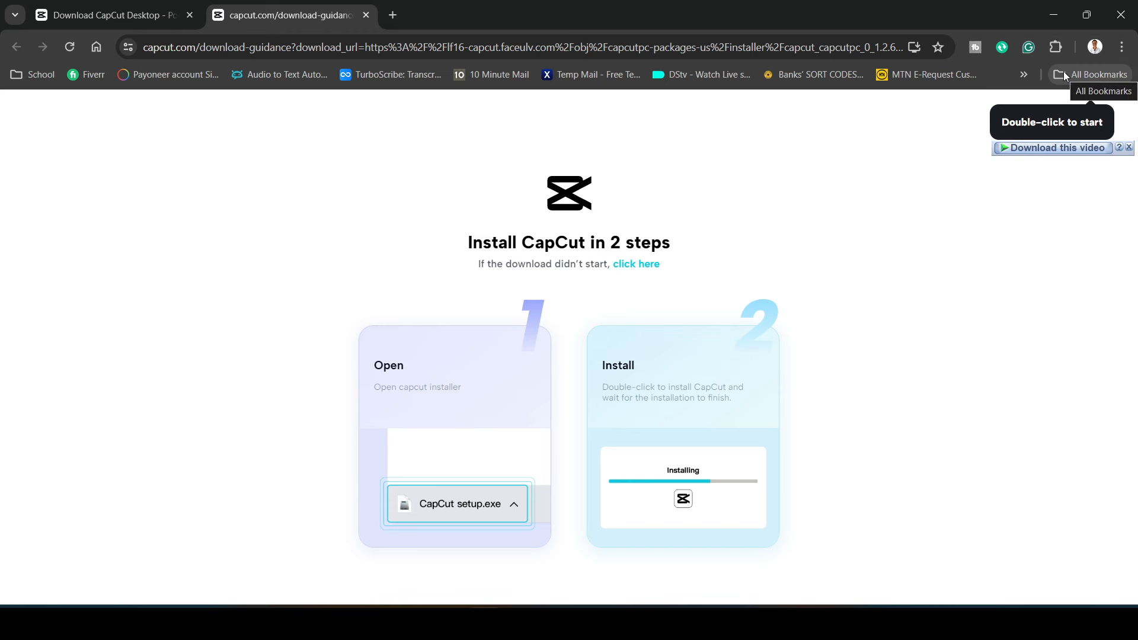
{"action": "mouse_move", "coordinate": [404, 13]}
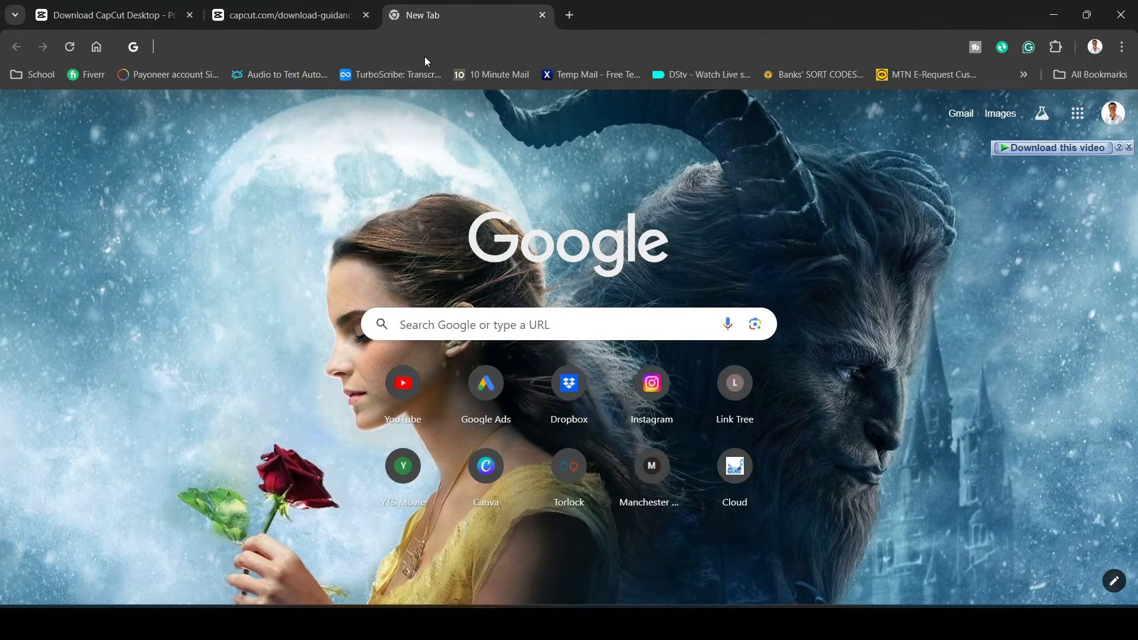
Search 'leonardo ai' and go to the Leonardo.Ai site
{"action": "type", "text": "leonardo ai"}
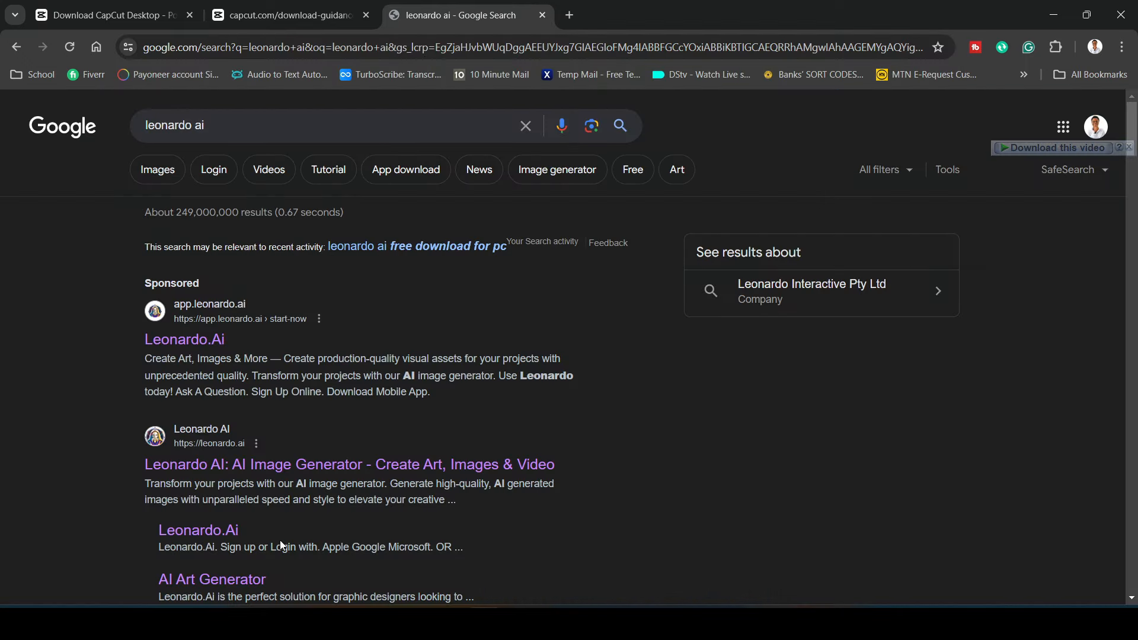
{"action": "mouse_move", "coordinate": [185, 339]}
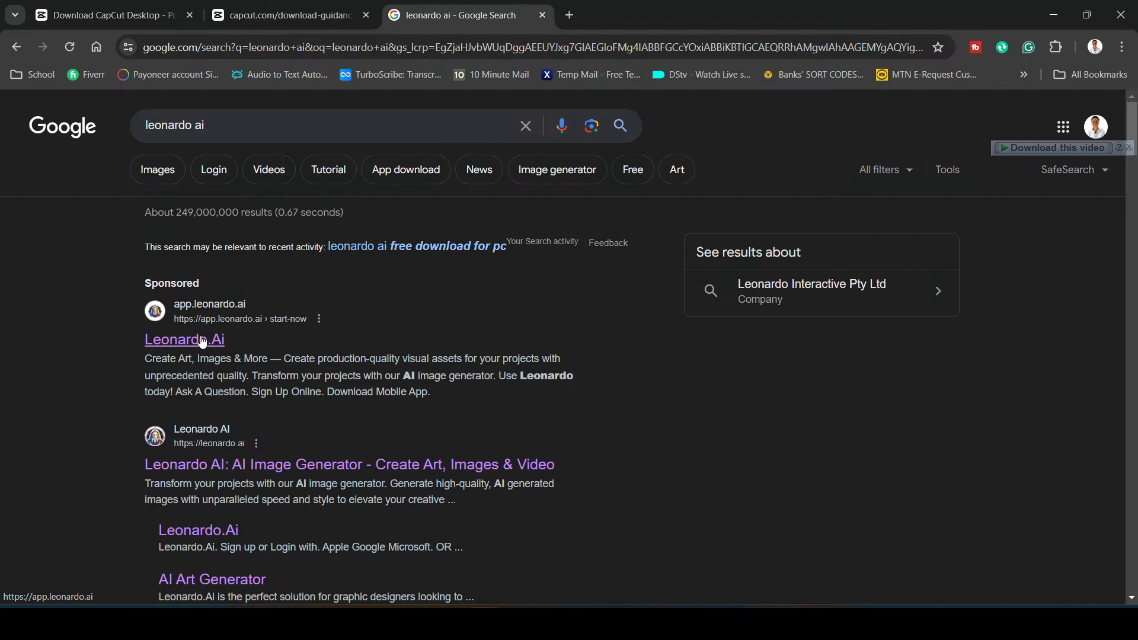
{"action": "left_click", "coordinate": [184, 339]}
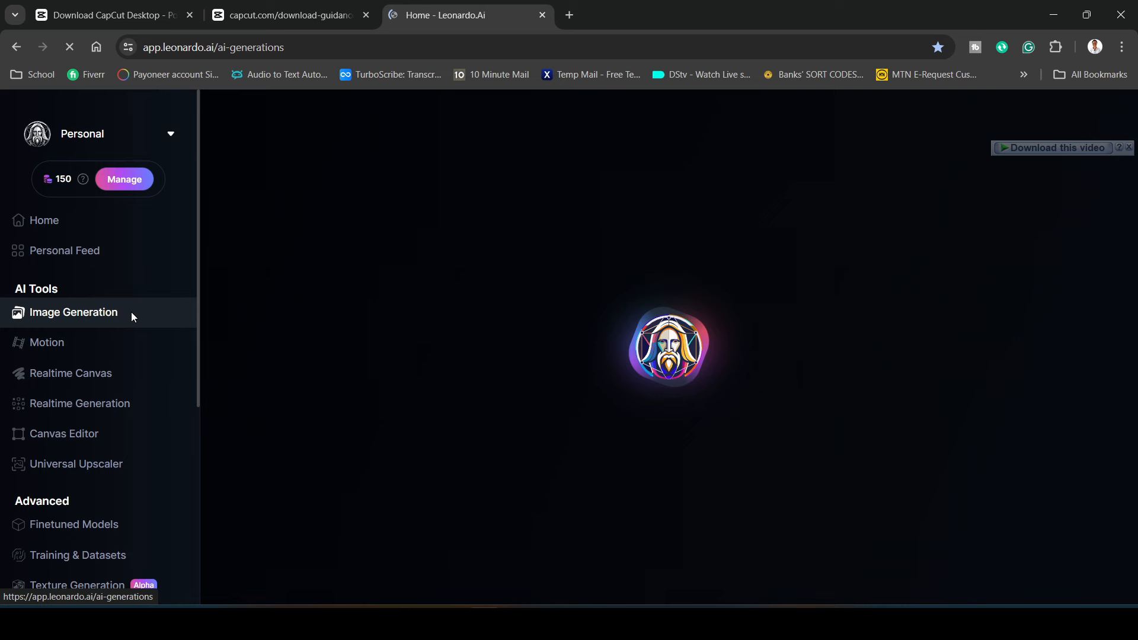
Generate four warm-lit bookshelf wall images in Image Generation and start revising the prompt
{"action": "left_click", "coordinate": [73, 311]}
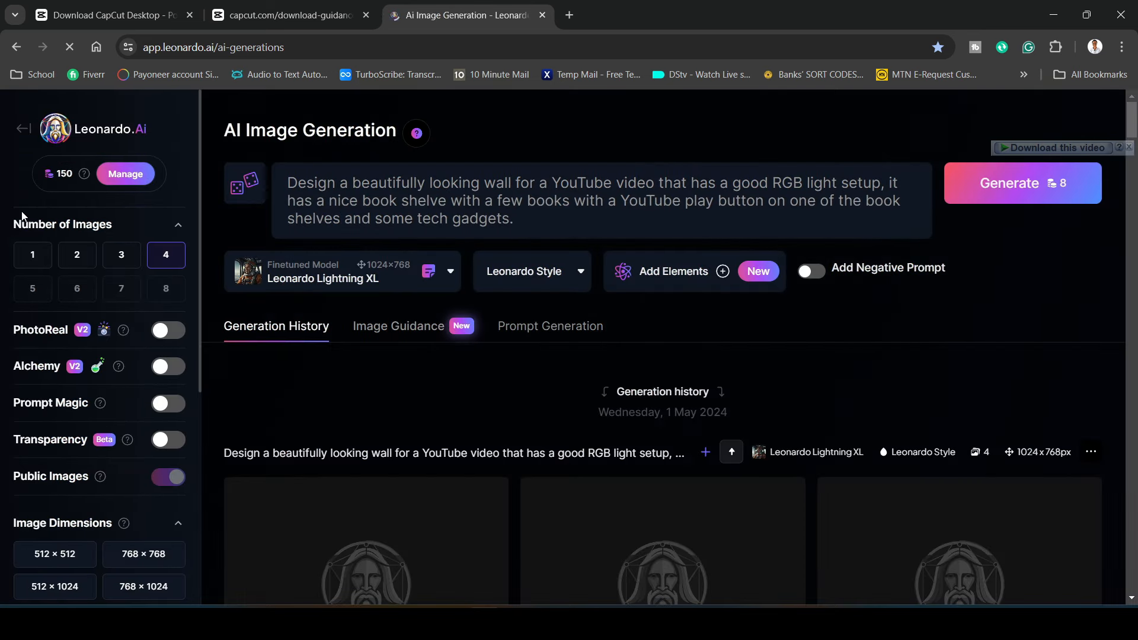
{"action": "mouse_move", "coordinate": [82, 173]}
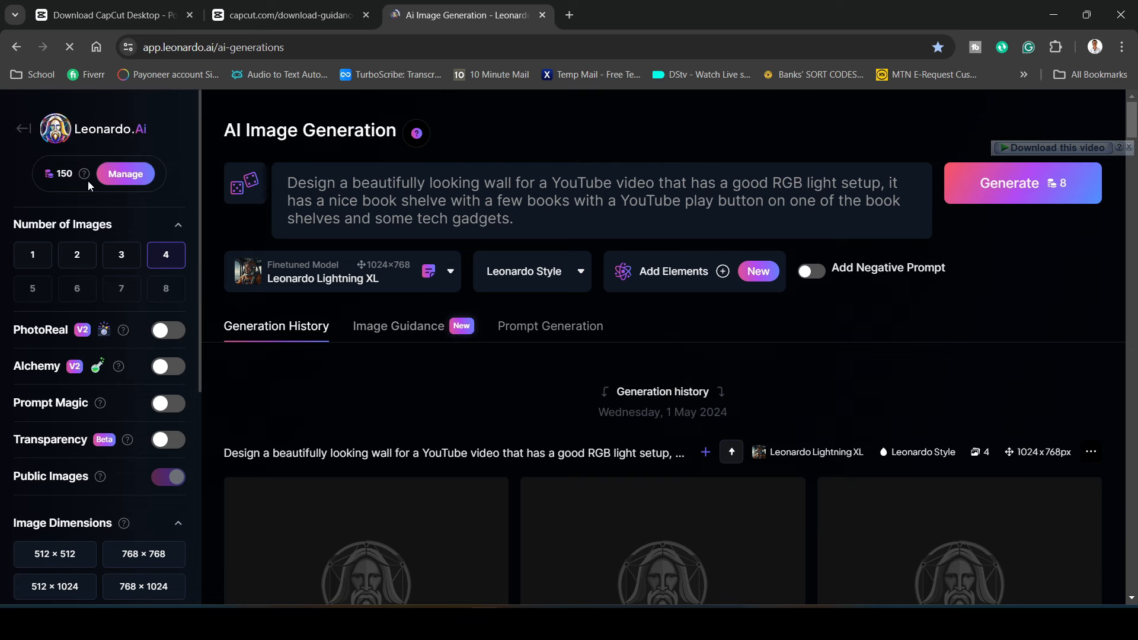
{"action": "mouse_move", "coordinate": [83, 180]}
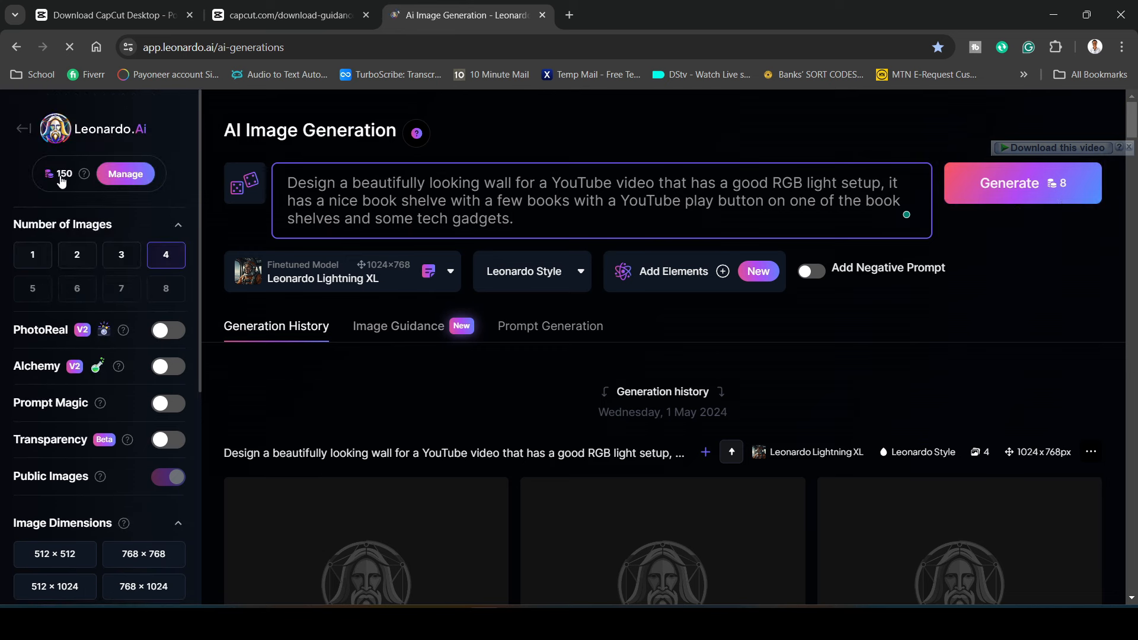
{"action": "mouse_move", "coordinate": [83, 174]}
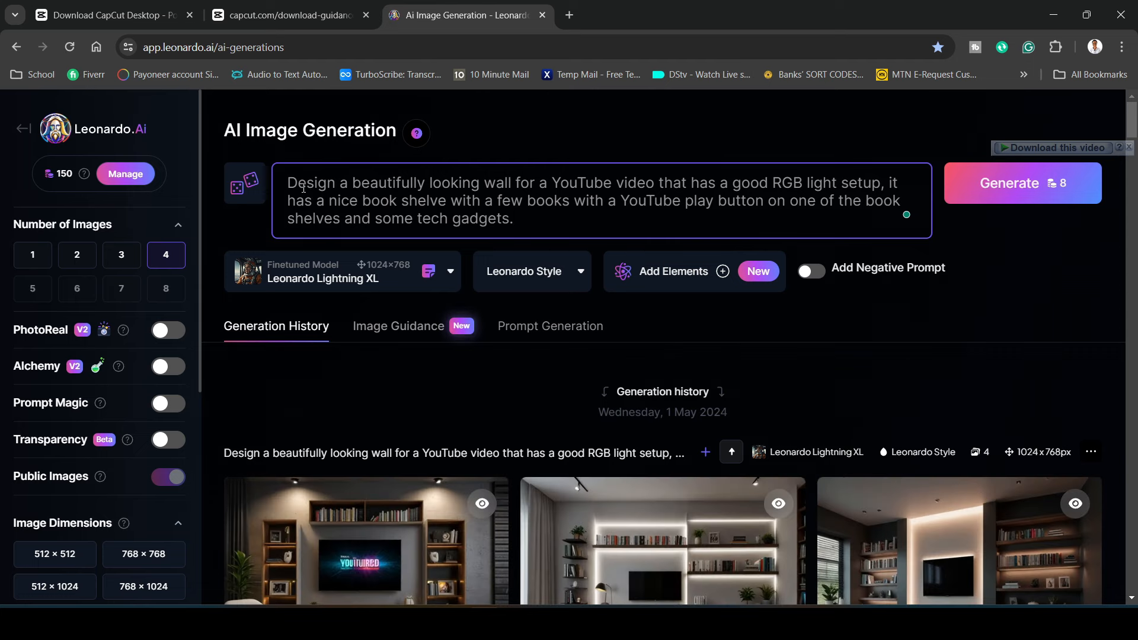
{"action": "left_click", "coordinate": [576, 212]}
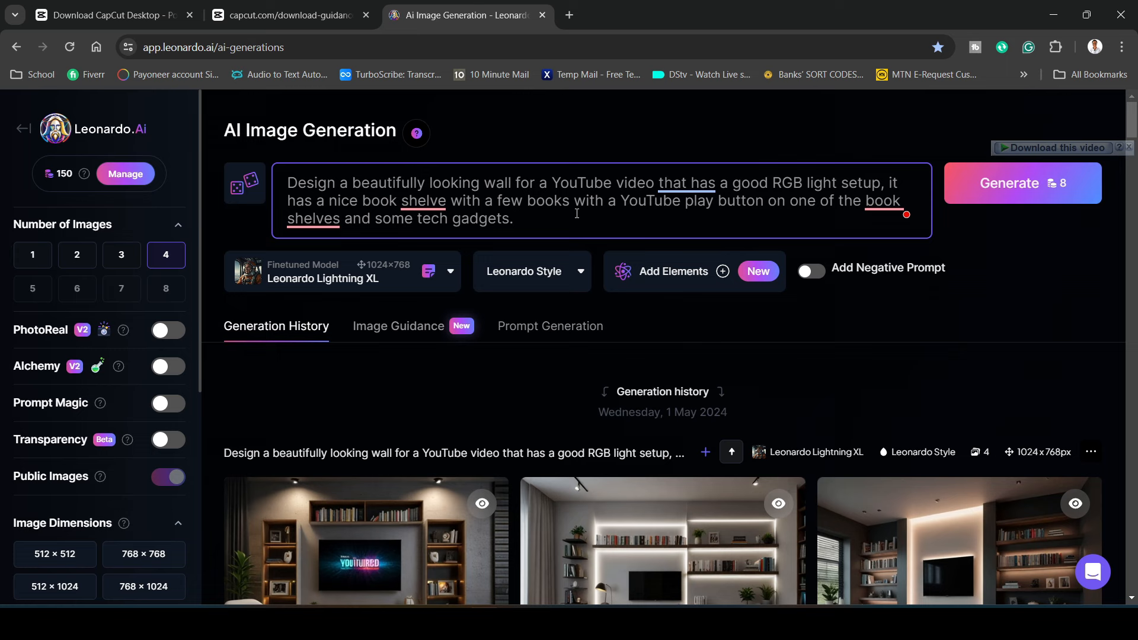
{"action": "scroll", "scroll_direction": "down", "scroll_amount": 3}
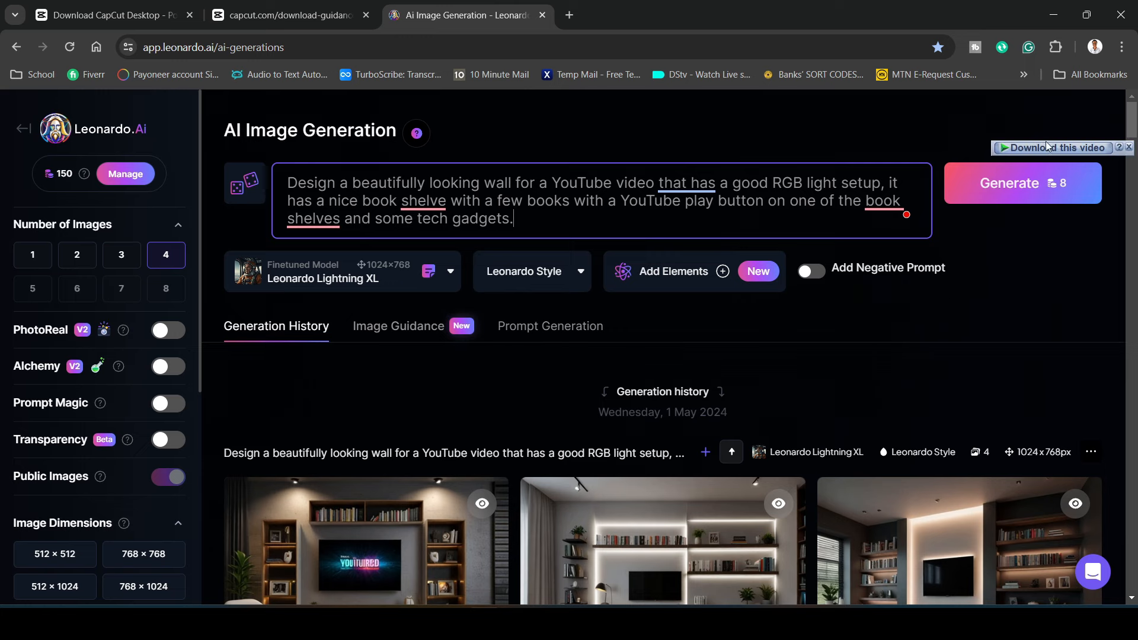
{"action": "left_click", "coordinate": [1020, 182]}
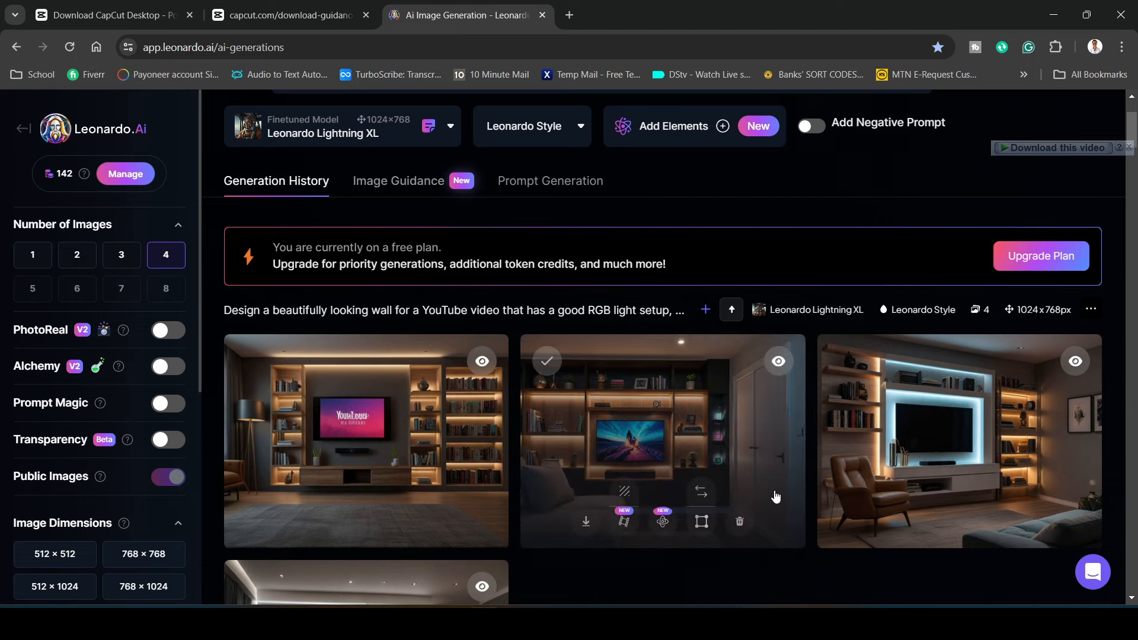
{"action": "scroll", "scroll_direction": "down", "scroll_amount": 3}
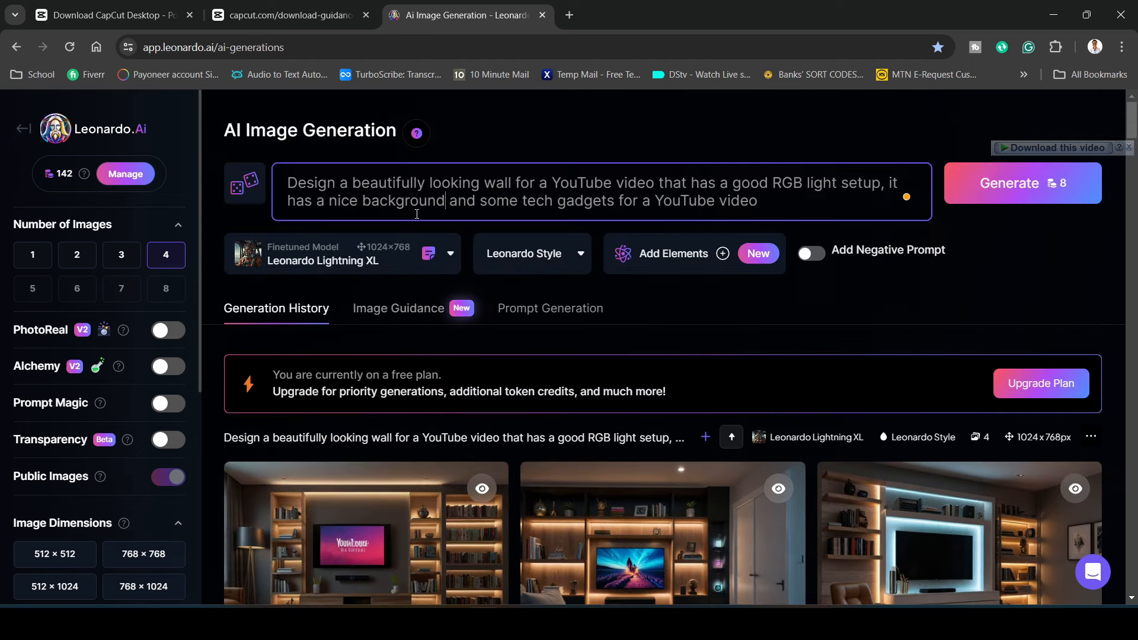
{"action": "mouse_move", "coordinate": [1021, 183]}
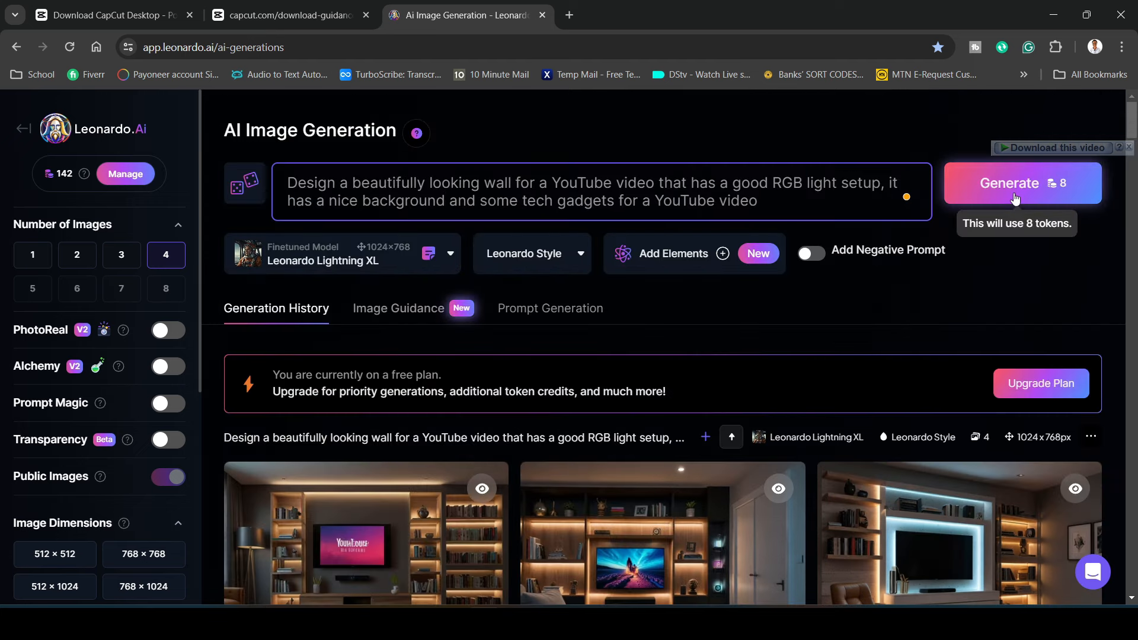
Generate a second batch of four neon RGB-lit wall images from the revised prompt
{"action": "left_click", "coordinate": [1022, 182]}
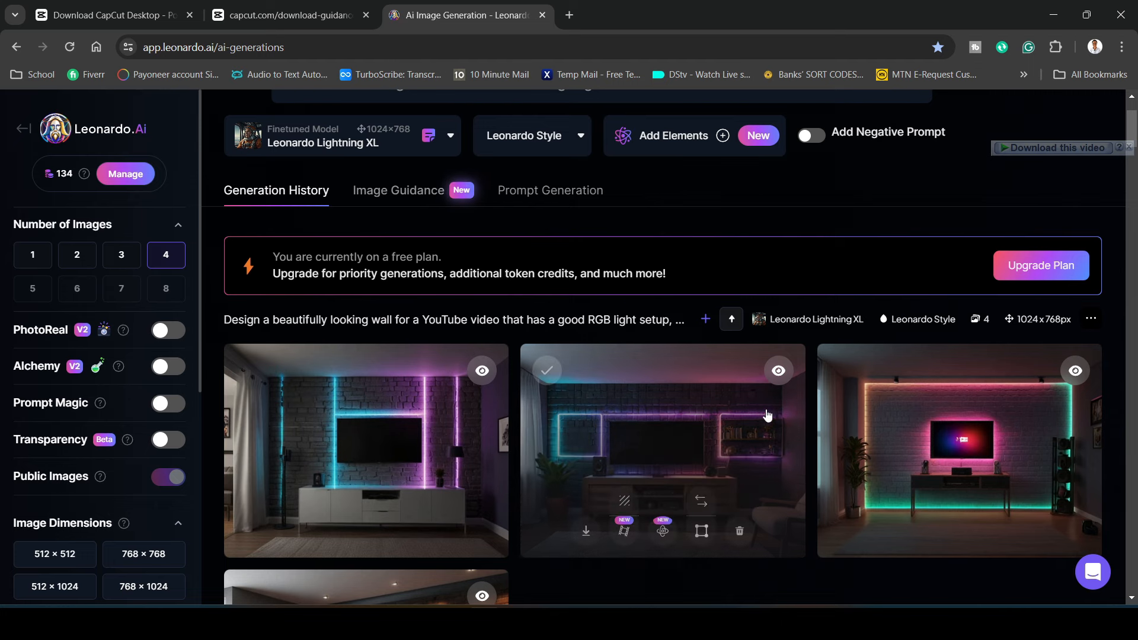
{"action": "scroll", "scroll_direction": "down", "scroll_amount": 3}
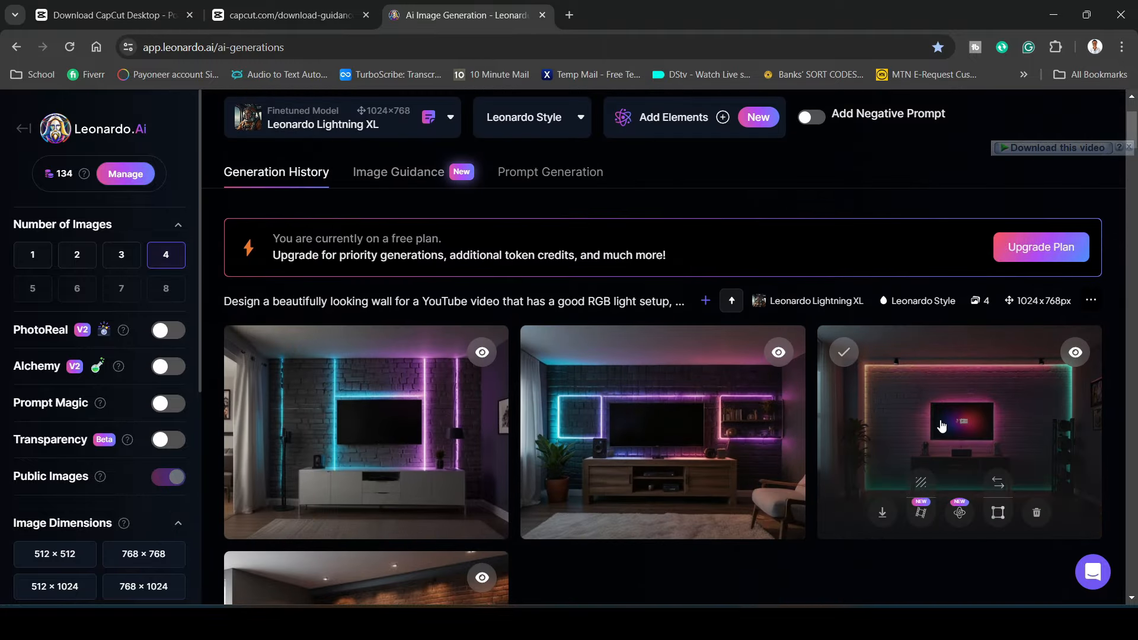
{"action": "mouse_move", "coordinate": [882, 512]}
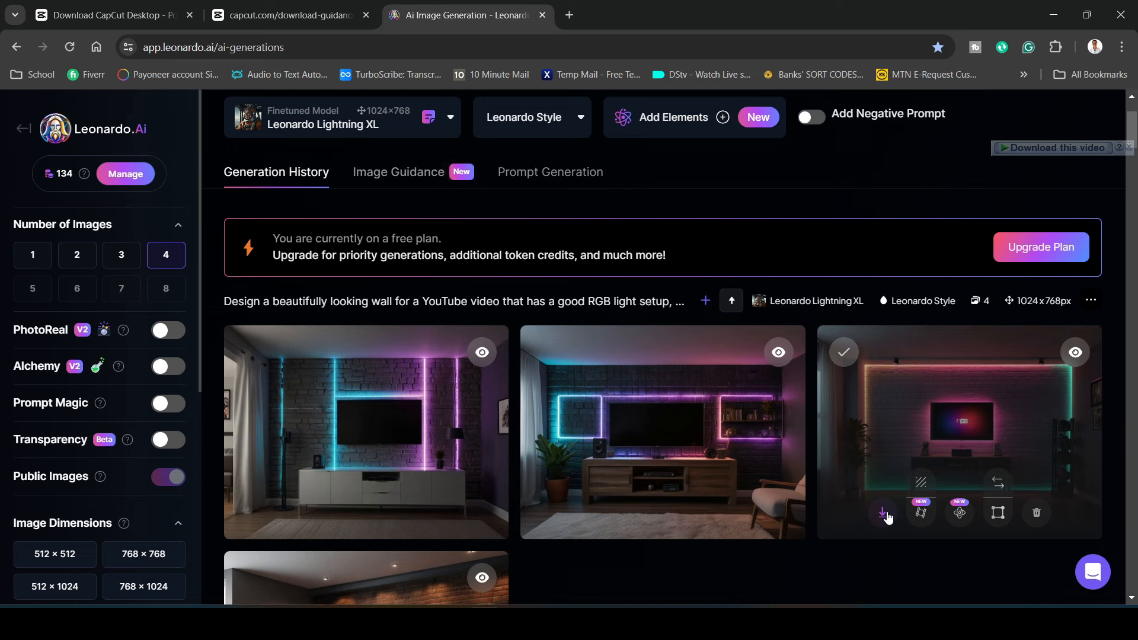
Save the neon wall image with the TV to the Desktop as a JPEG and bring up the app launcher
{"action": "left_click", "coordinate": [882, 512]}
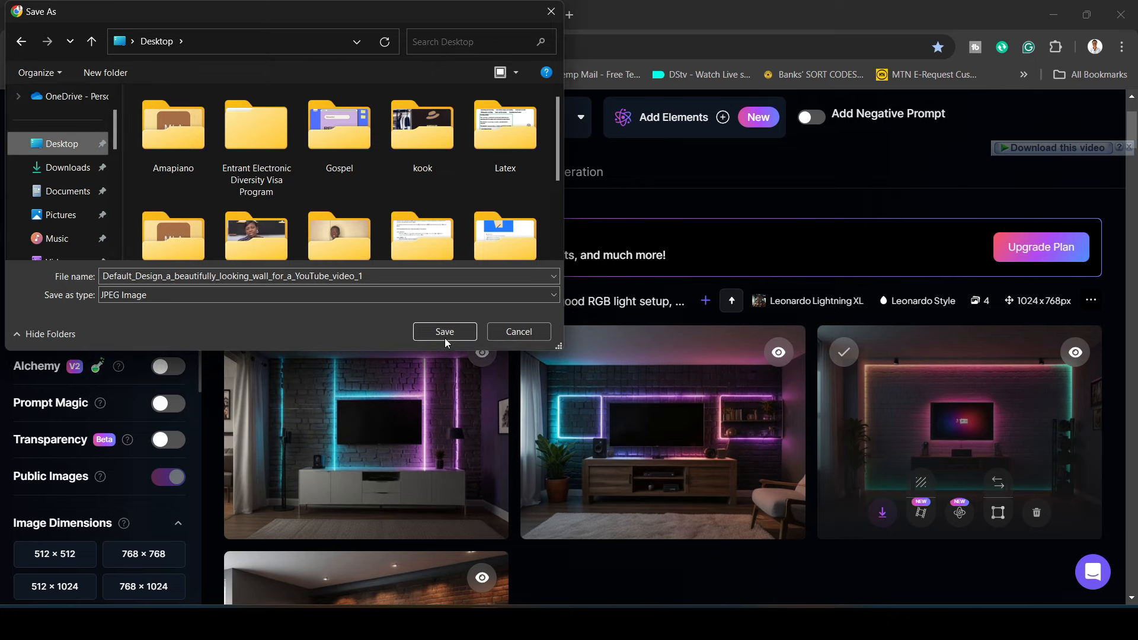
{"action": "left_click", "coordinate": [444, 331]}
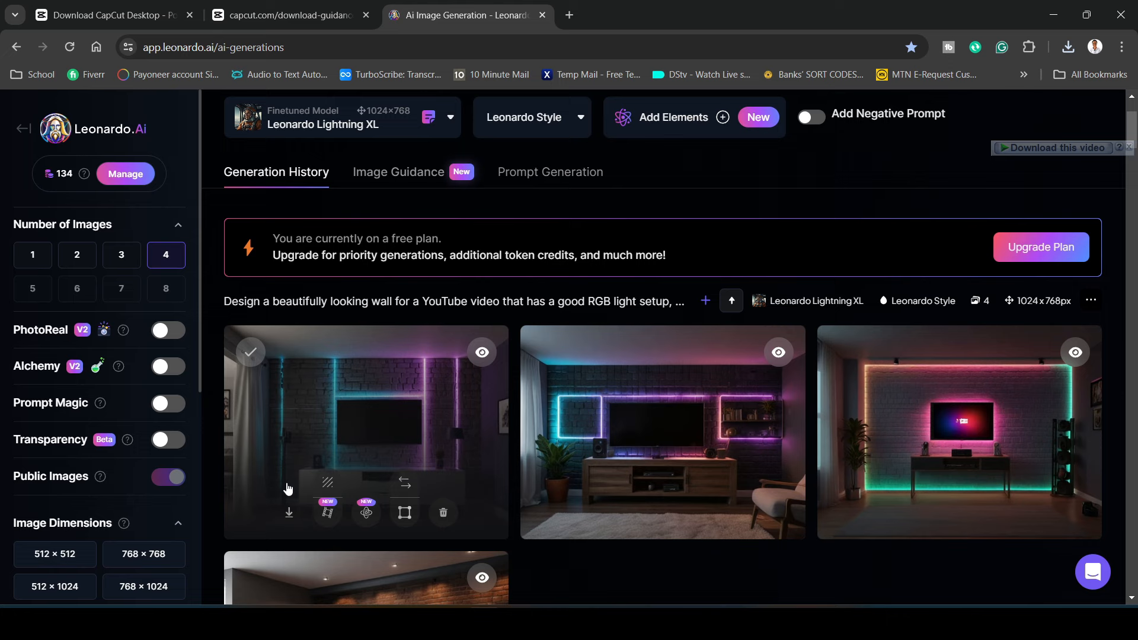
{"action": "left_click", "coordinate": [288, 512]}
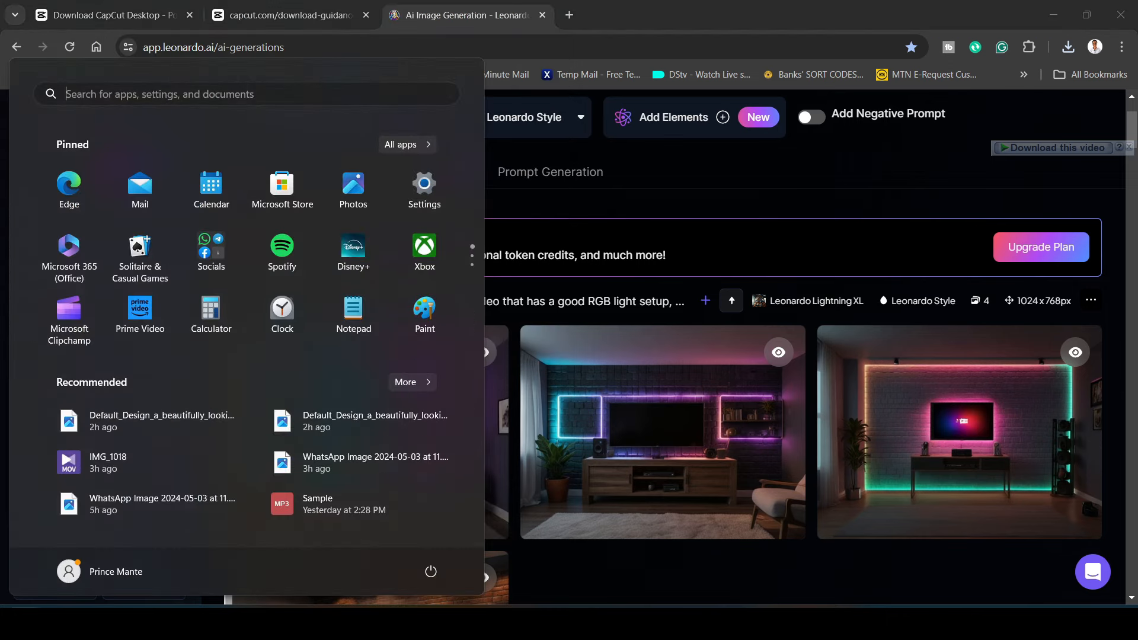
Start a new CapCut project and place the talking-head clip 0503 (1).mp4 on the timeline
{"action": "type", "text": "calculator"}
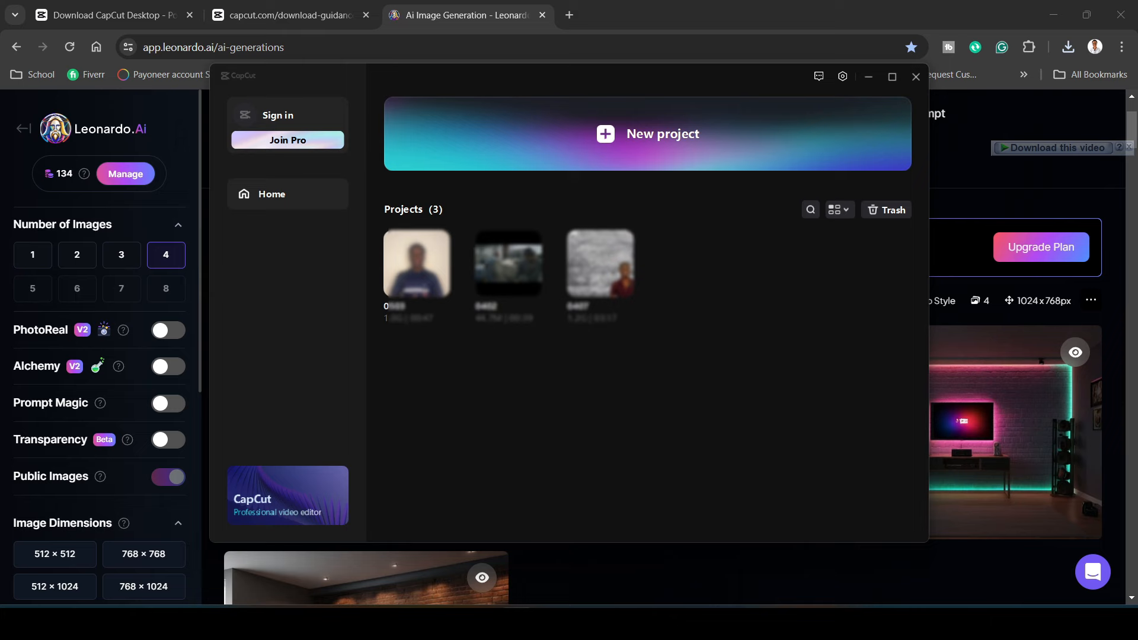
{"action": "left_click", "coordinate": [278, 115]}
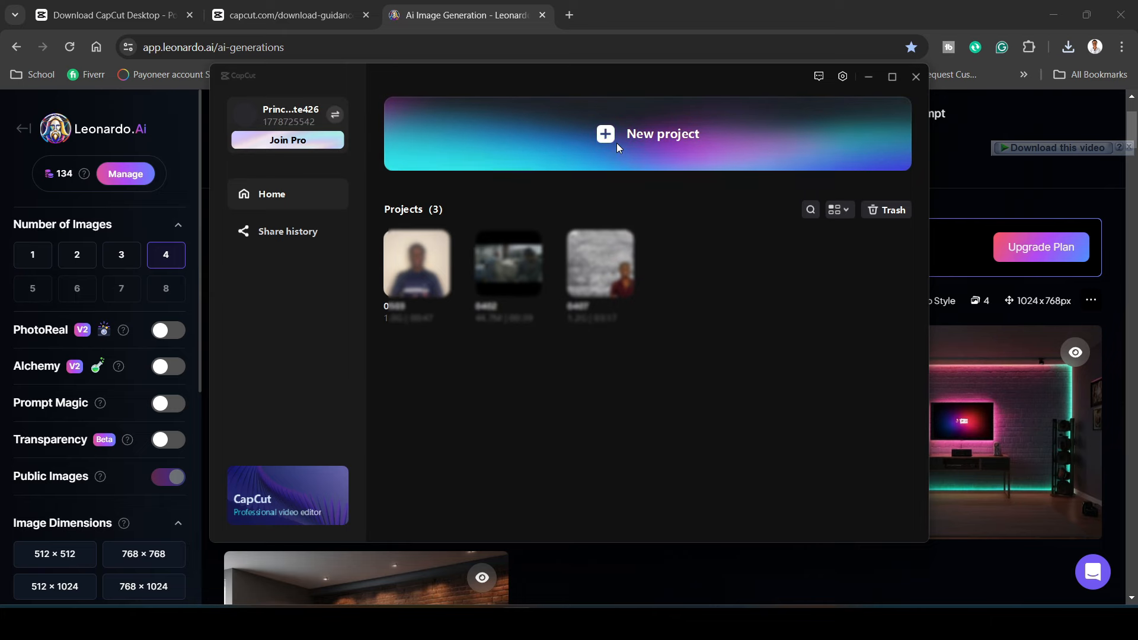
{"action": "left_click", "coordinate": [646, 134]}
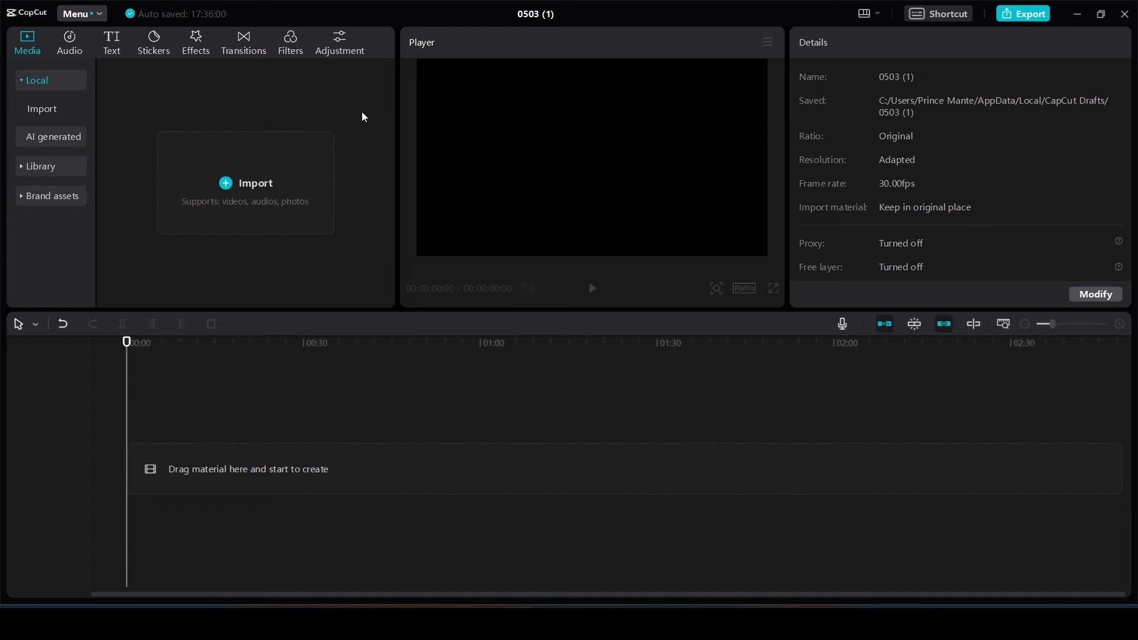
{"action": "mouse_move", "coordinate": [274, 179]}
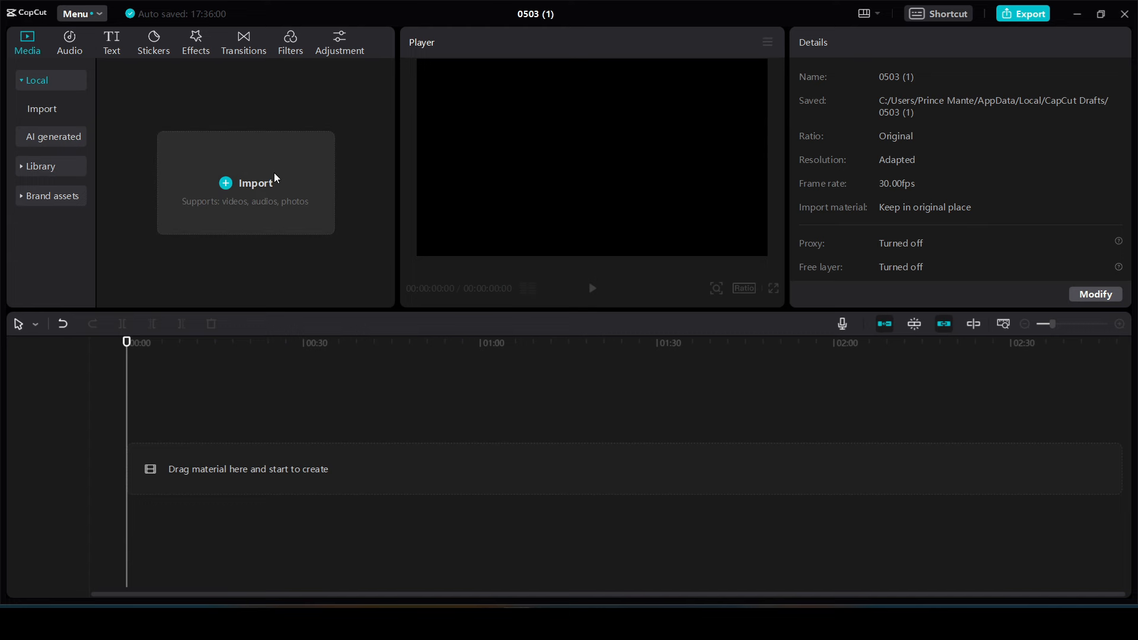
{"action": "left_click", "coordinate": [245, 182]}
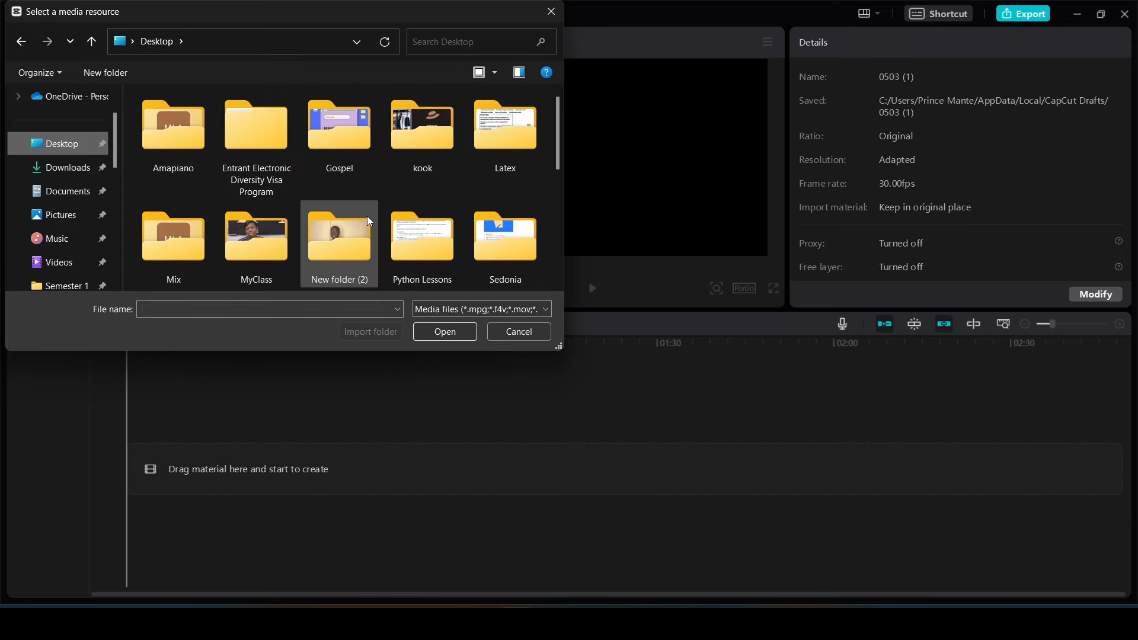
{"action": "scroll", "scroll_direction": "down", "scroll_amount": 3}
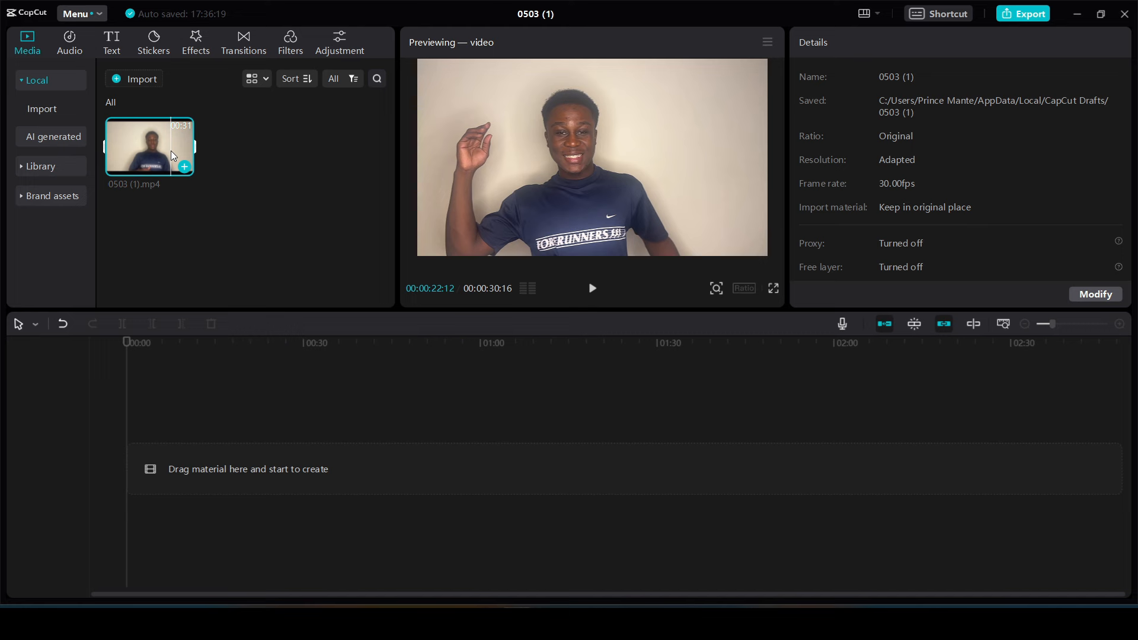
{"action": "left_click_drag", "start_coordinate": [149, 144], "coordinate": [290, 468]}
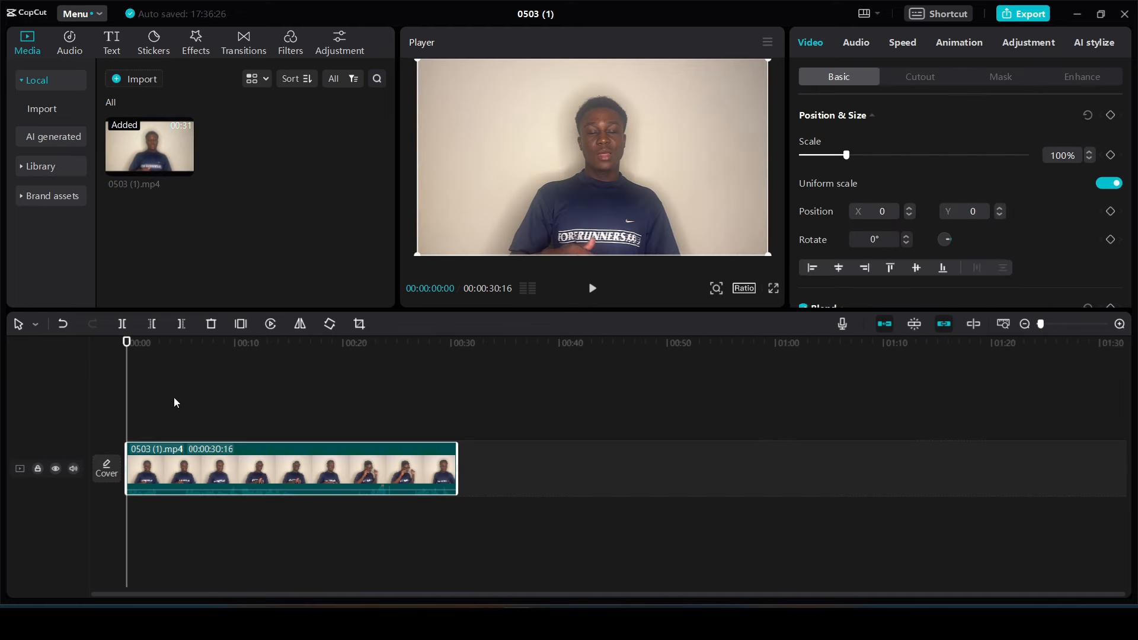
{"action": "mouse_move", "coordinate": [228, 196]}
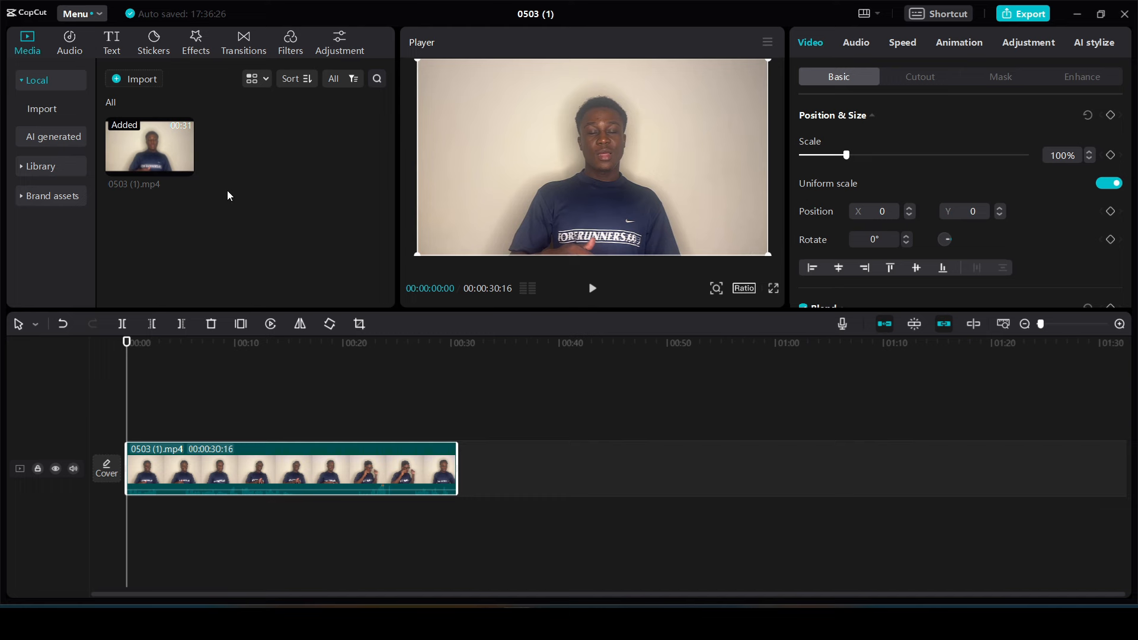
{"action": "left_click", "coordinate": [140, 78]}
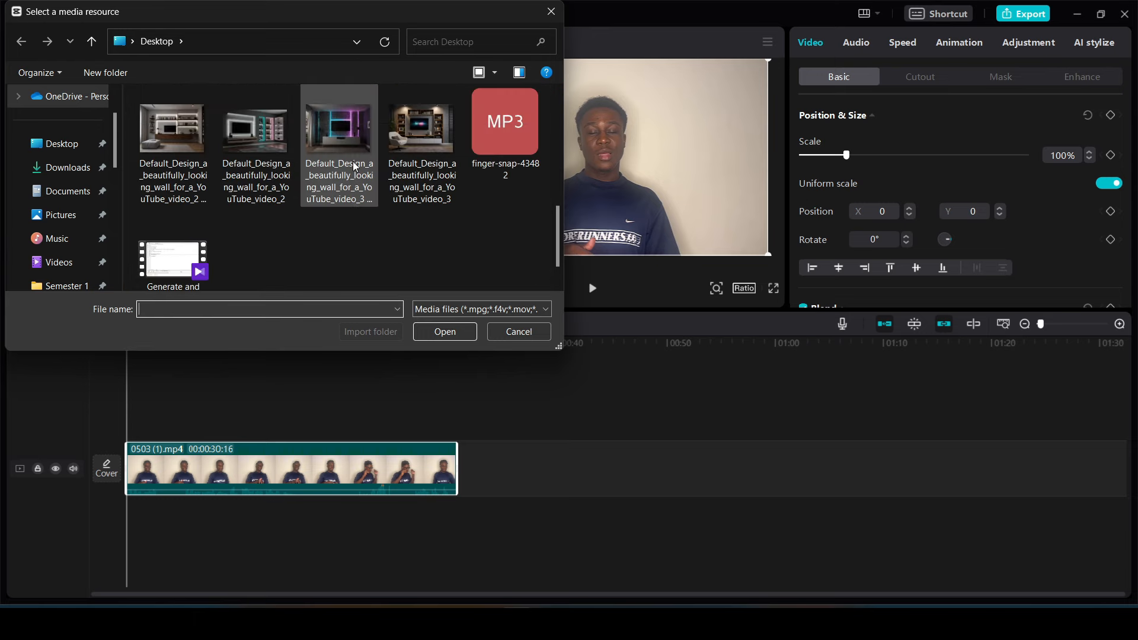
{"action": "mouse_move", "coordinate": [349, 107]}
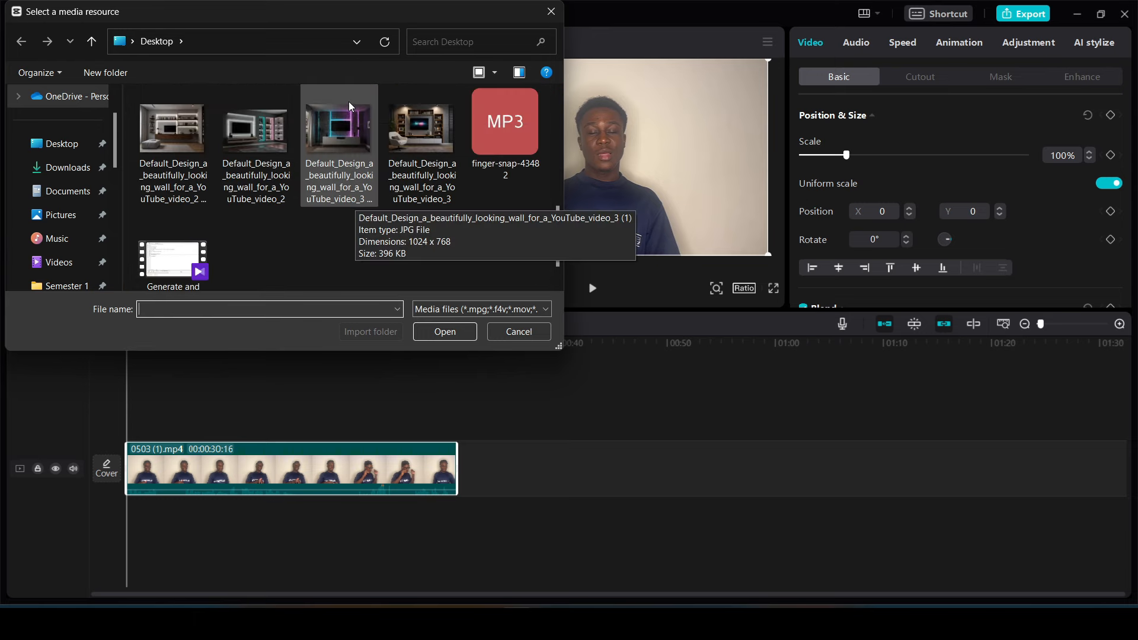
Import the neon wall JPEG from the Desktop and add it to the timeline
{"action": "left_click", "coordinate": [445, 330]}
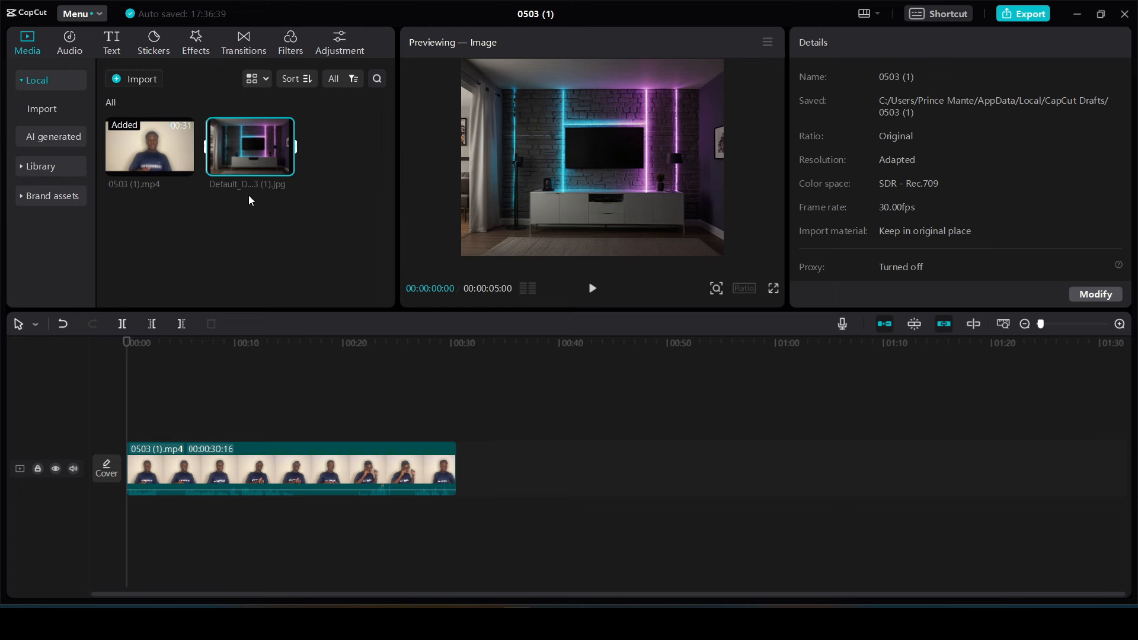
{"action": "mouse_move", "coordinate": [284, 167]}
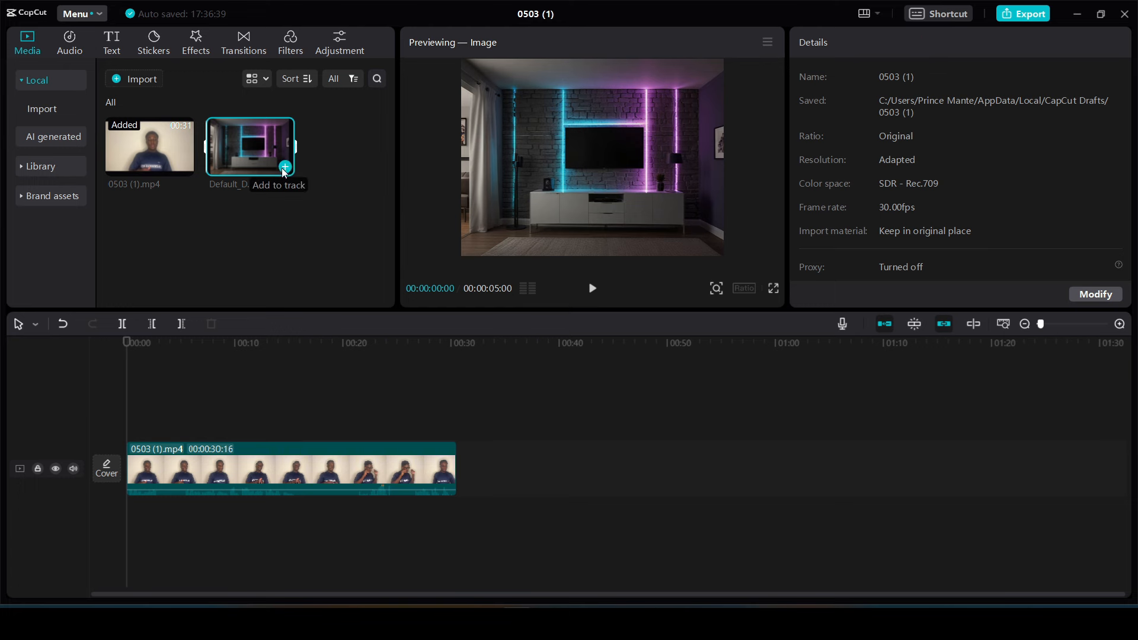
{"action": "left_click", "coordinate": [285, 166]}
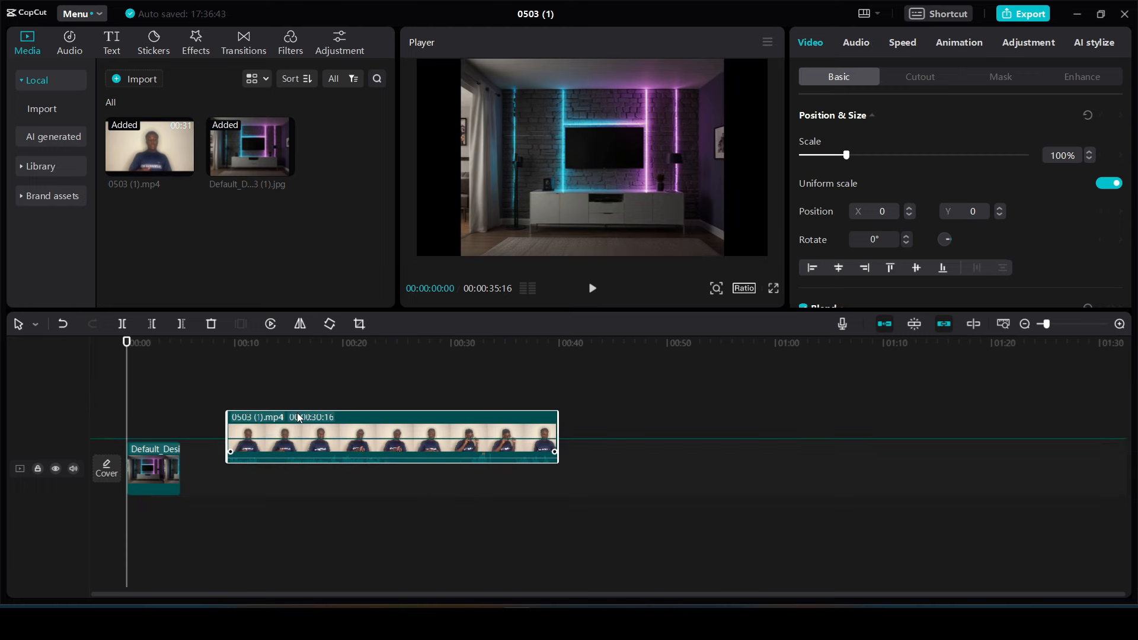
Put the talking-head clip on a track above the wall image and stretch the image to the full 30 seconds
{"action": "left_click_drag", "start_coordinate": [392, 435], "coordinate": [290, 414]}
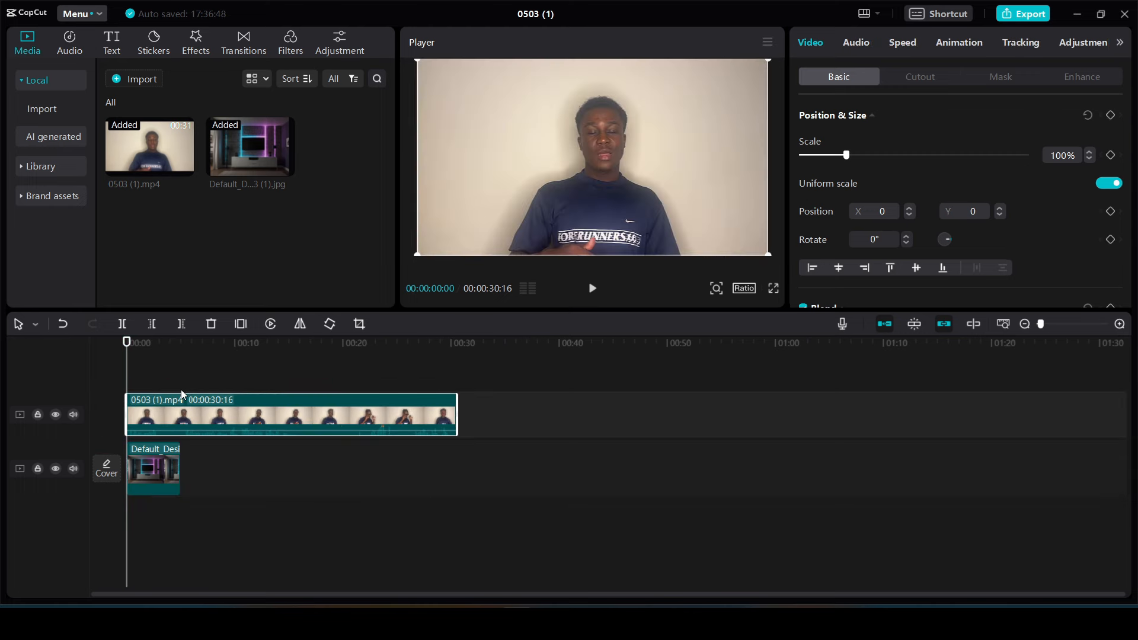
{"action": "left_click", "coordinate": [153, 471]}
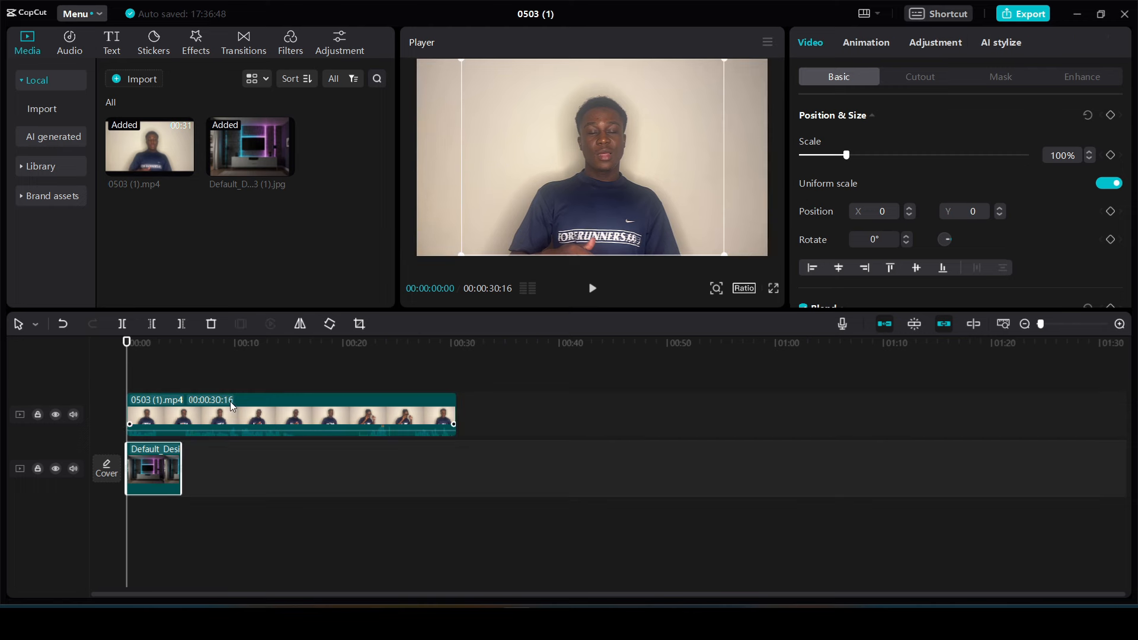
{"action": "left_click_drag", "start_coordinate": [182, 468], "coordinate": [226, 468]}
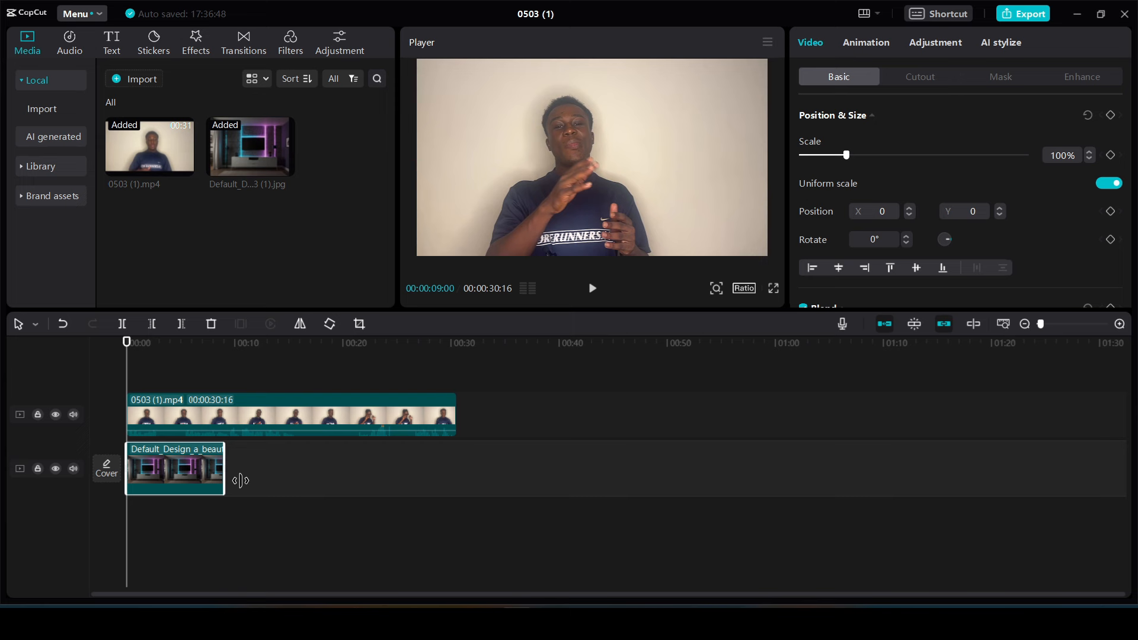
{"action": "left_click_drag", "start_coordinate": [239, 480], "coordinate": [447, 471]}
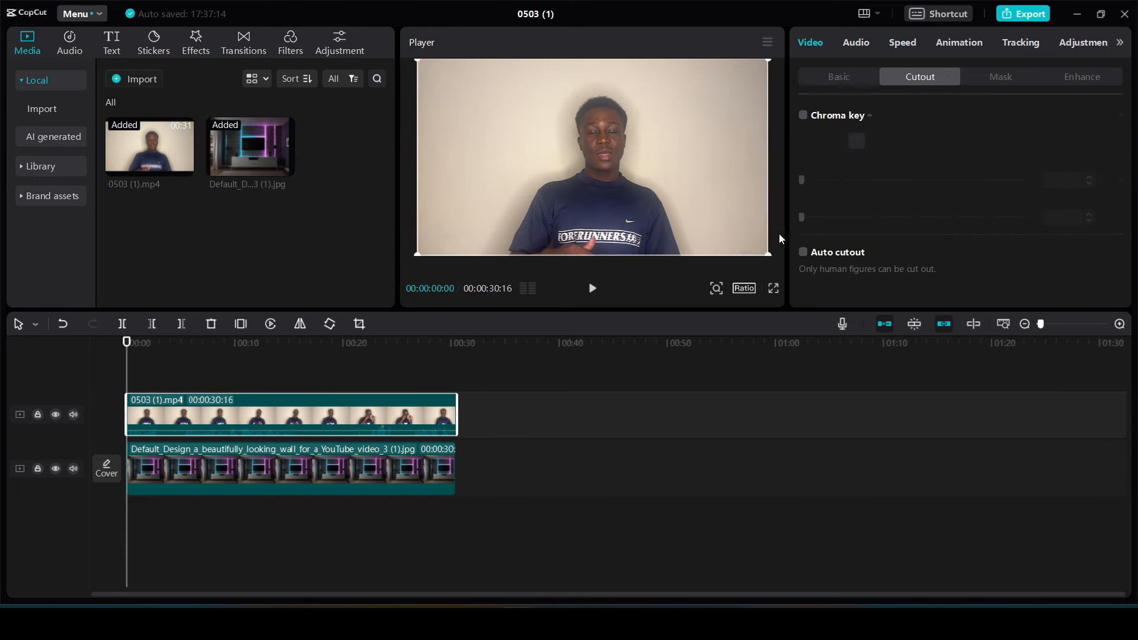
Apply Auto cutout so the speaker appears in front of the neon wall
{"action": "left_click", "coordinate": [802, 251]}
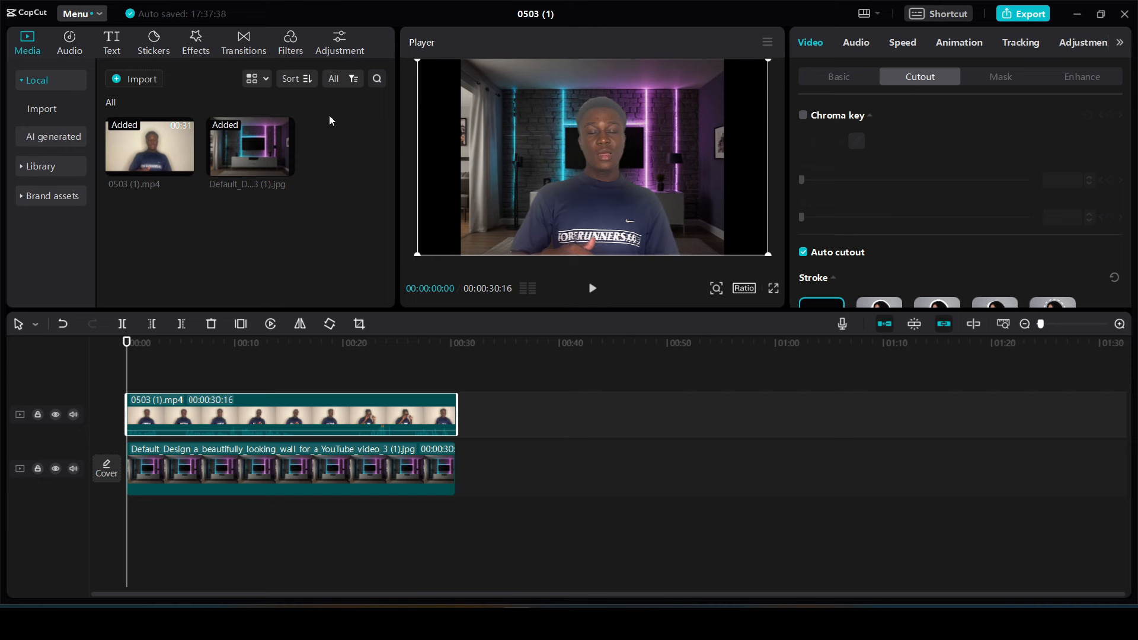
{"action": "mouse_move", "coordinate": [1094, 85]}
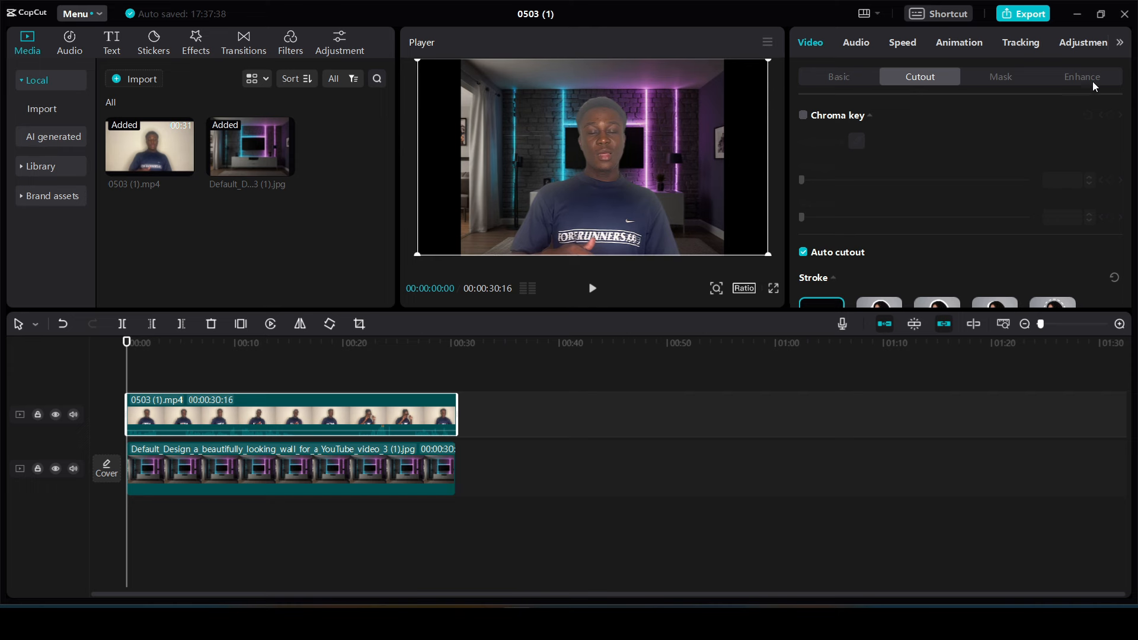
{"action": "left_click", "coordinate": [1081, 42]}
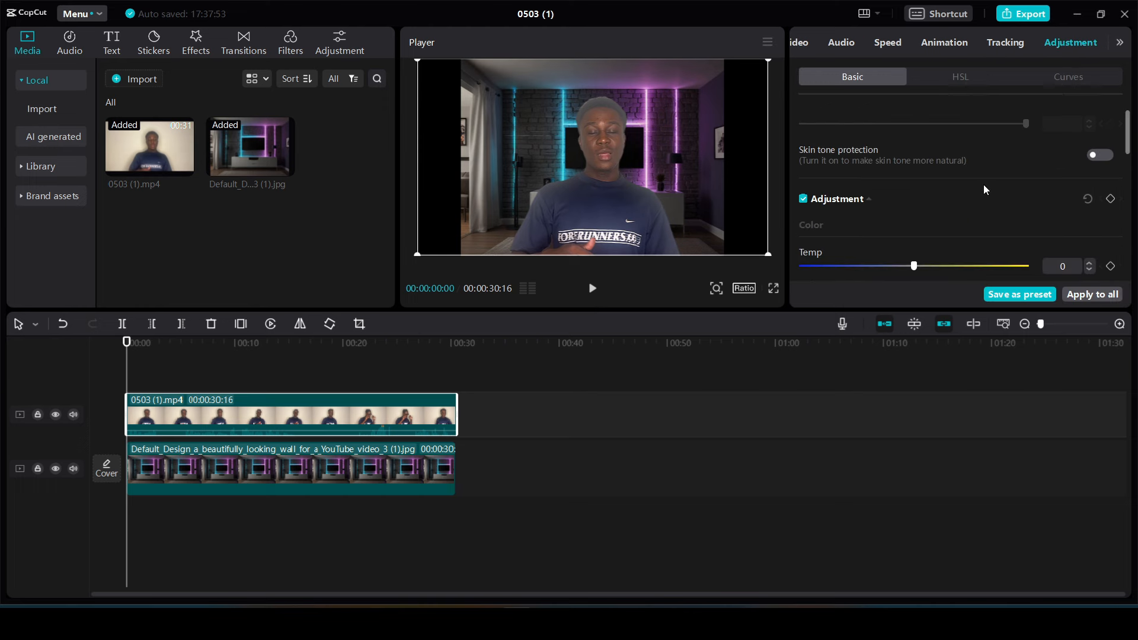
Bend the Brightness (Luma) curve steeply downward to darken the speaker's clip
{"action": "left_click", "coordinate": [1067, 76]}
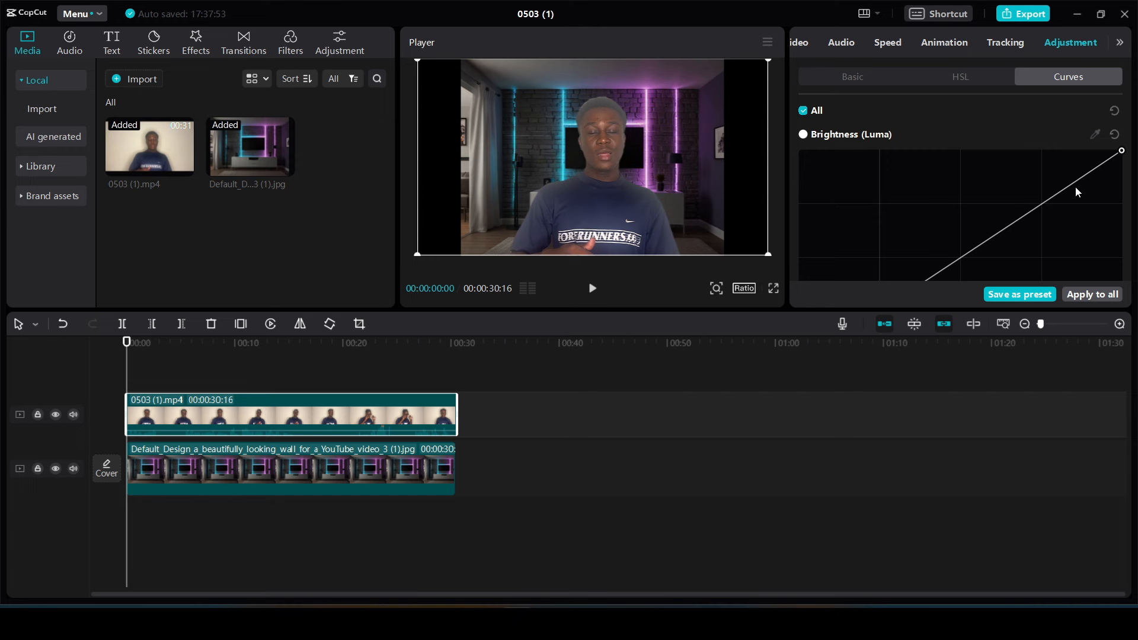
{"action": "left_click_drag", "start_coordinate": [1077, 191], "coordinate": [1097, 199]}
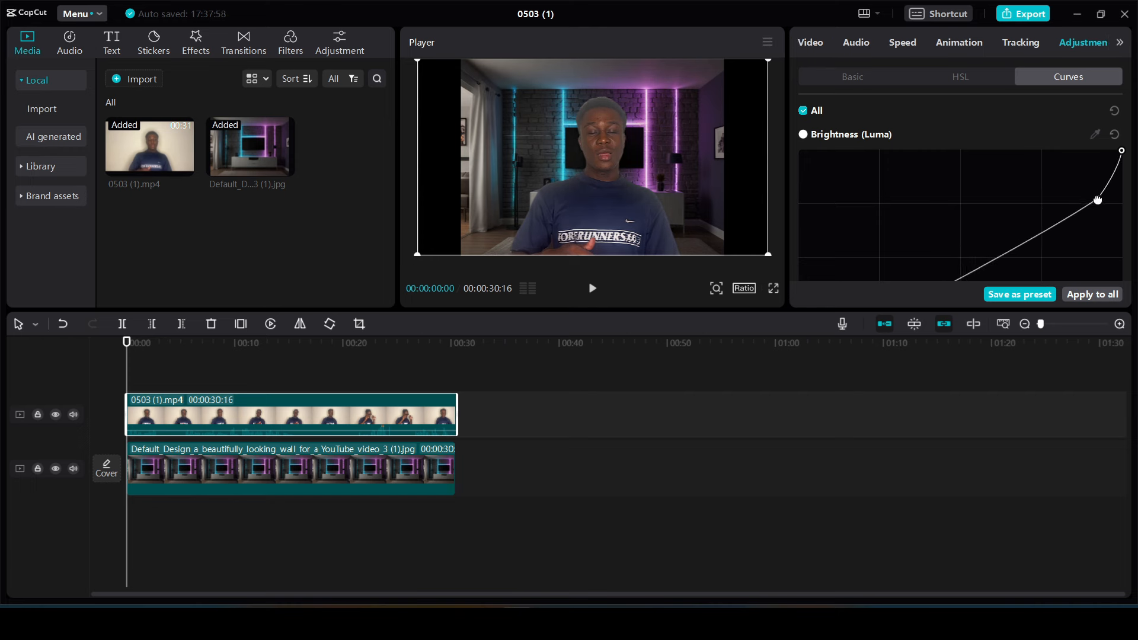
{"action": "left_click_drag", "start_coordinate": [1097, 199], "coordinate": [1110, 250]}
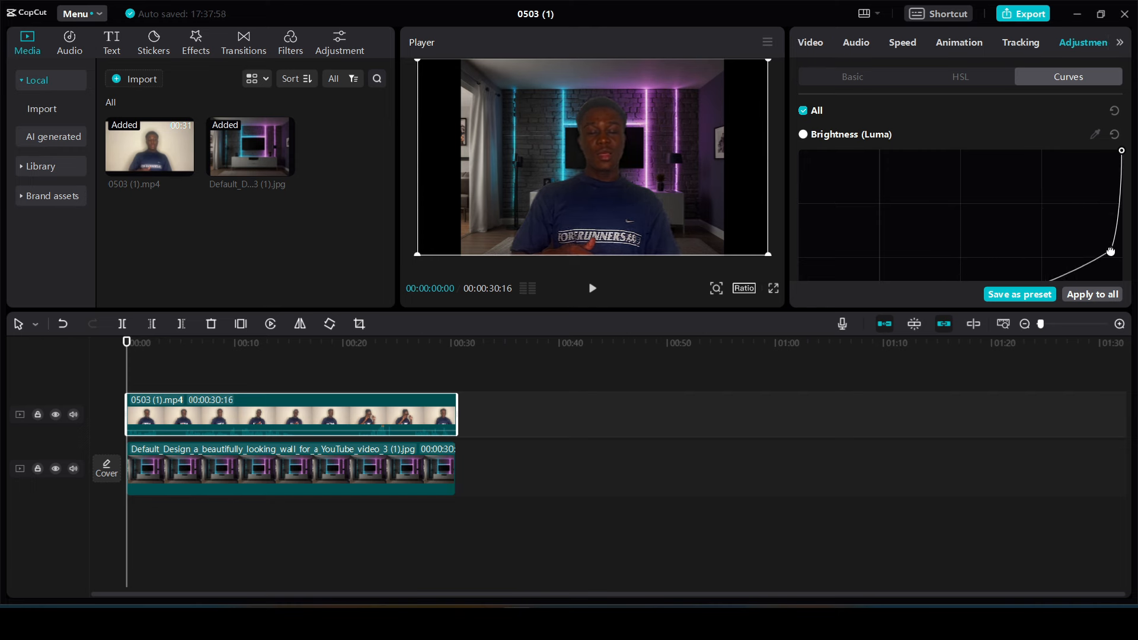
{"action": "left_click", "coordinate": [289, 42]}
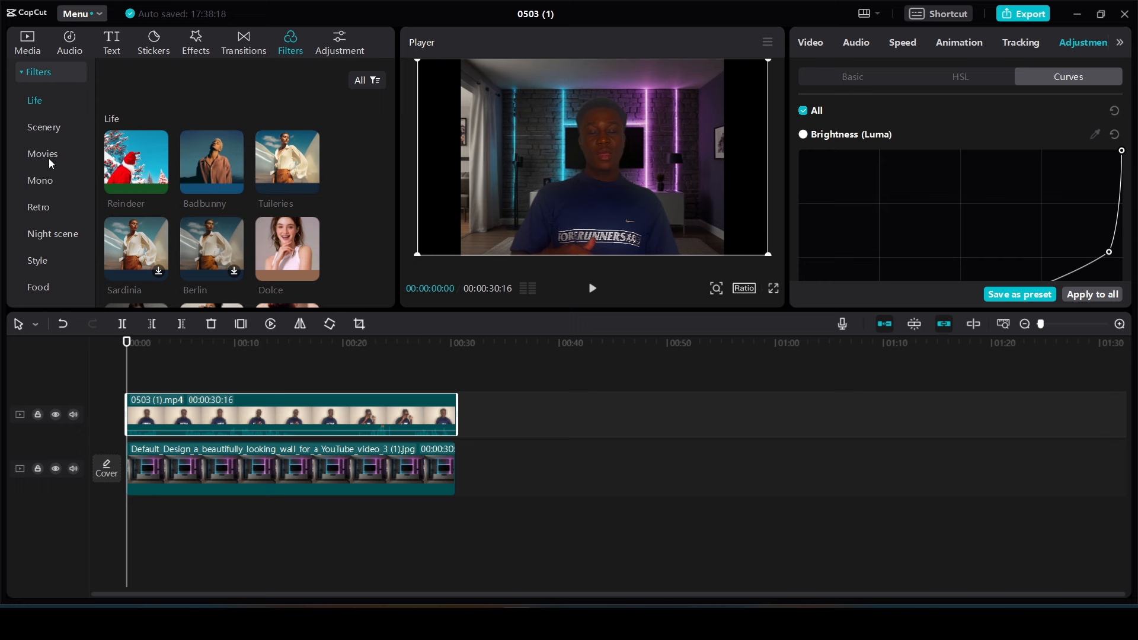
Apply the Black Panther filter from the Movies category to the clip
{"action": "left_click", "coordinate": [43, 153]}
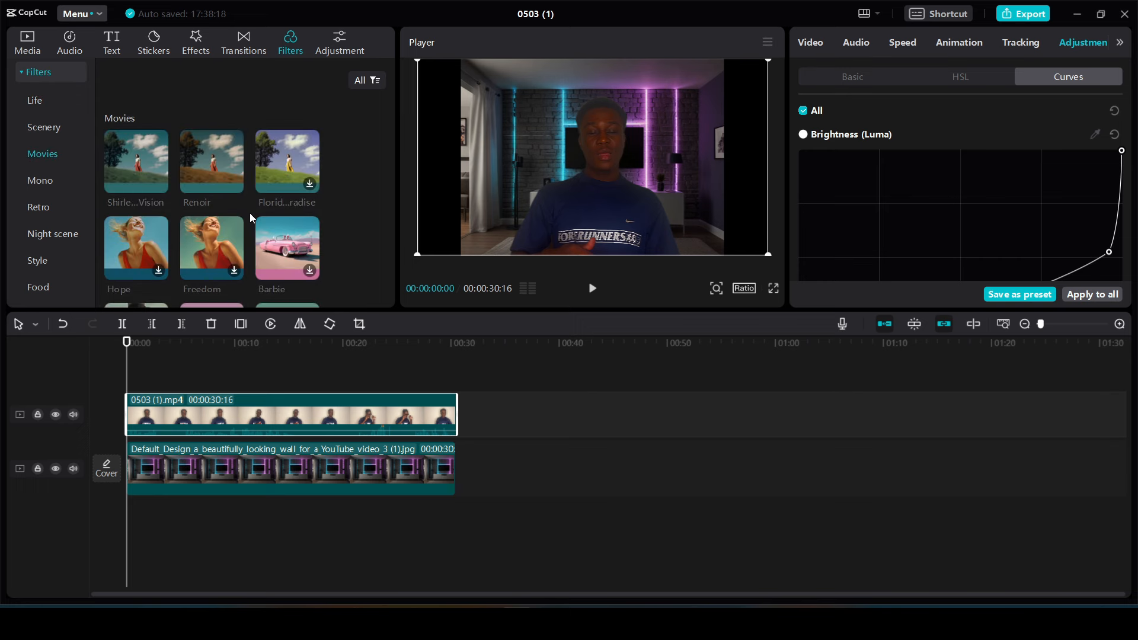
{"action": "mouse_move", "coordinate": [177, 212]}
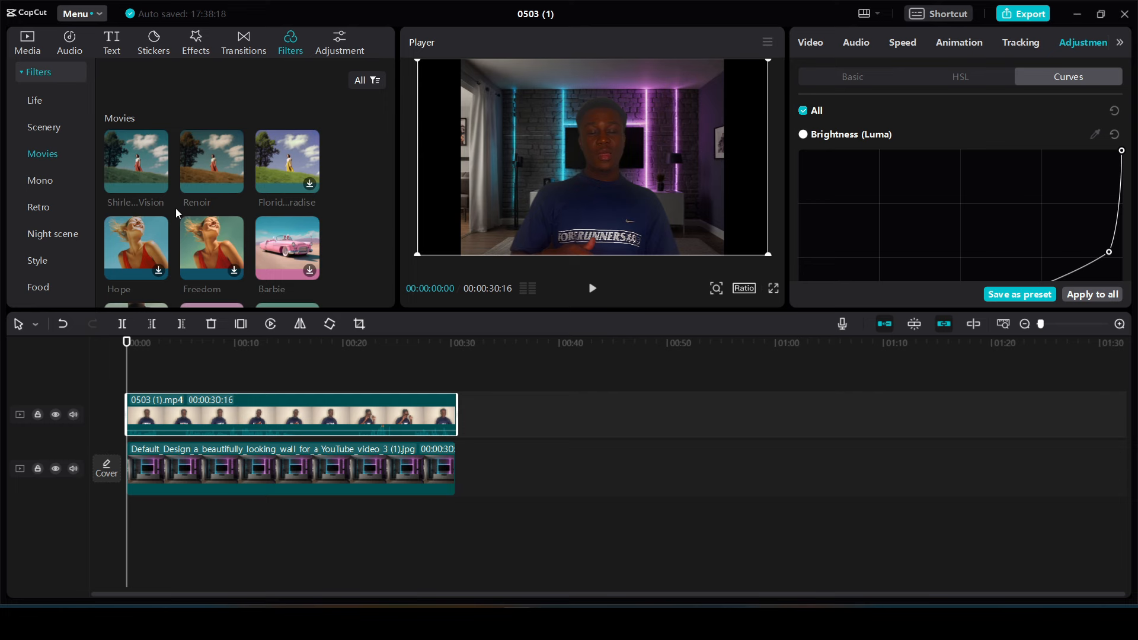
{"action": "scroll", "scroll_direction": "down", "scroll_amount": 3}
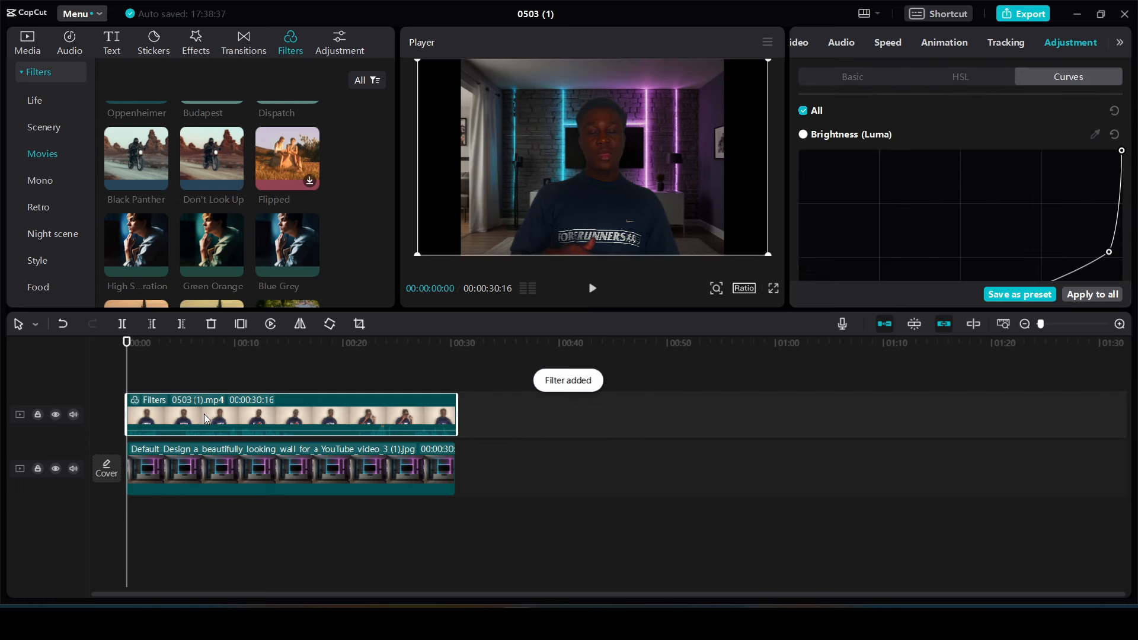
{"action": "mouse_move", "coordinate": [28, 266]}
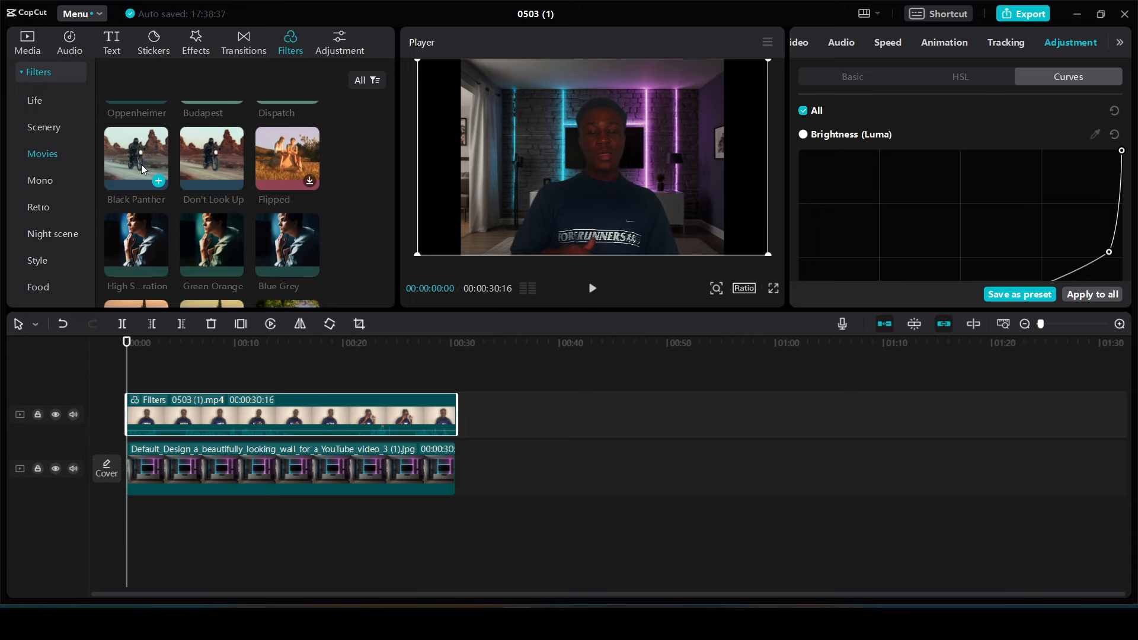
{"action": "left_click", "coordinate": [218, 468]}
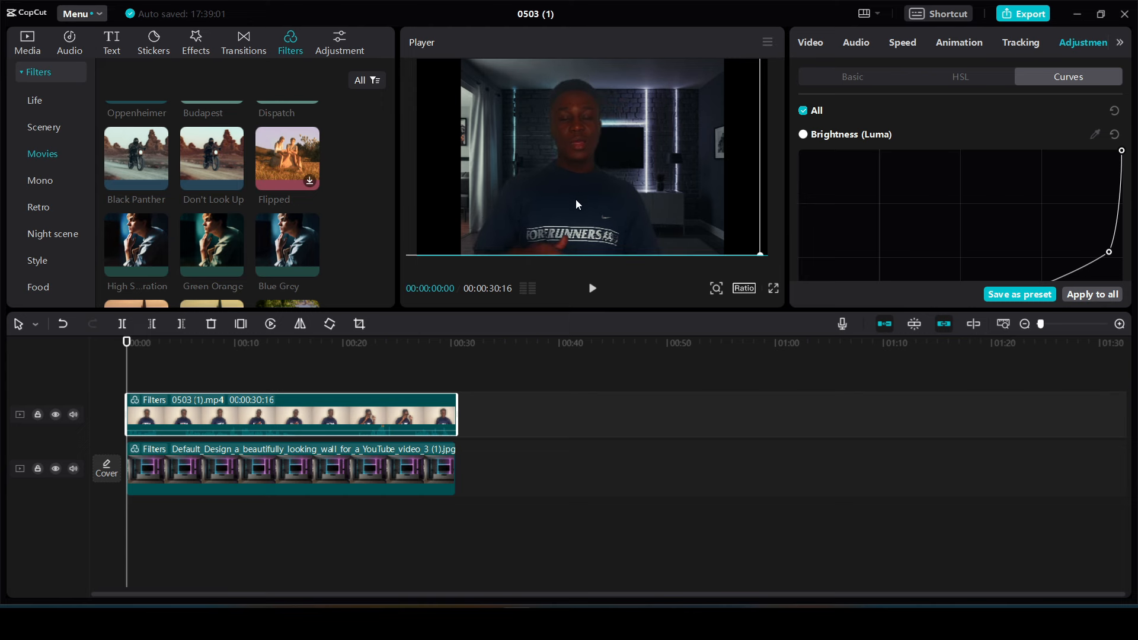
Select the talking-head clip in the Player to adjust it
{"action": "left_click", "coordinate": [294, 341]}
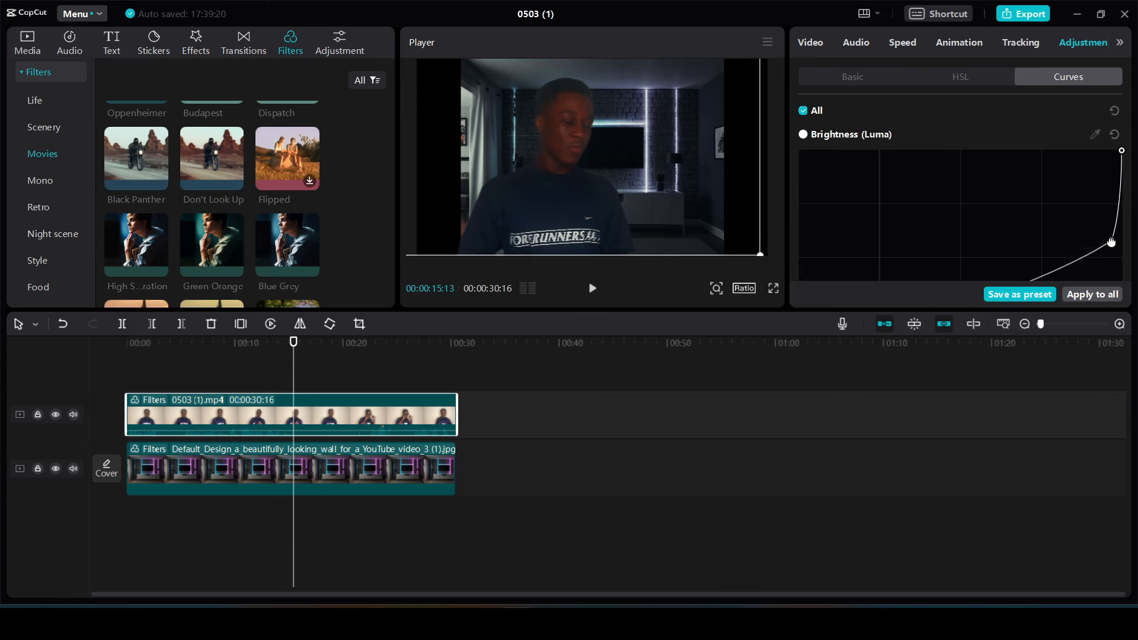
Pull the lower Luma curve point to the bottom, darkening the speaker, and check a later frame
{"action": "left_click_drag", "start_coordinate": [1110, 242], "coordinate": [1111, 282]}
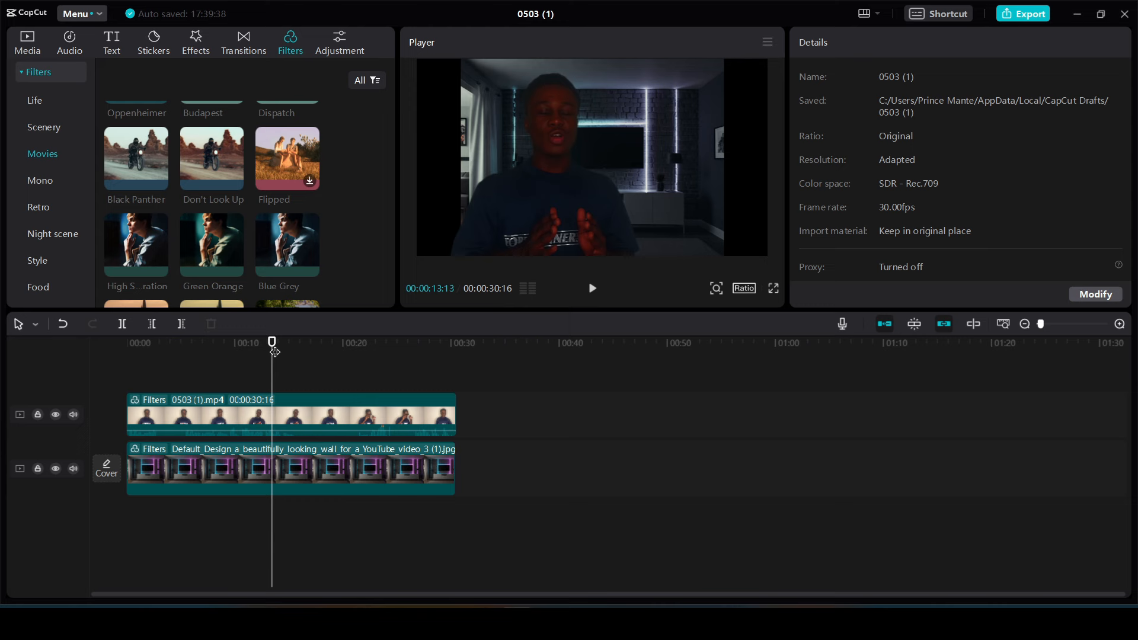
{"action": "left_click", "coordinate": [592, 288]}
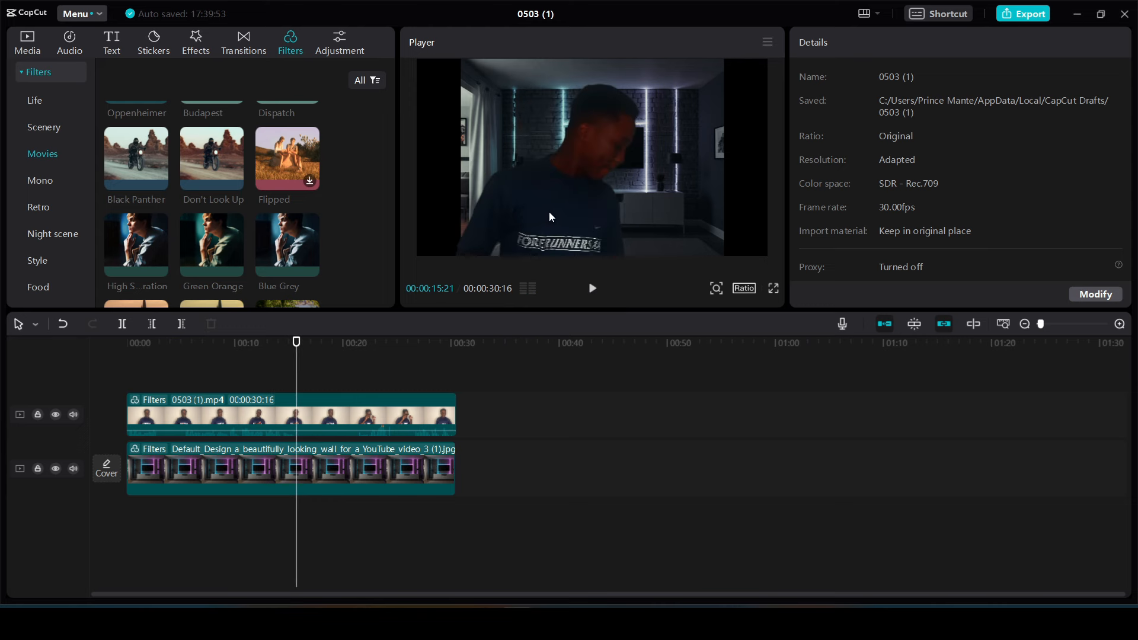
{"action": "left_click", "coordinate": [290, 413]}
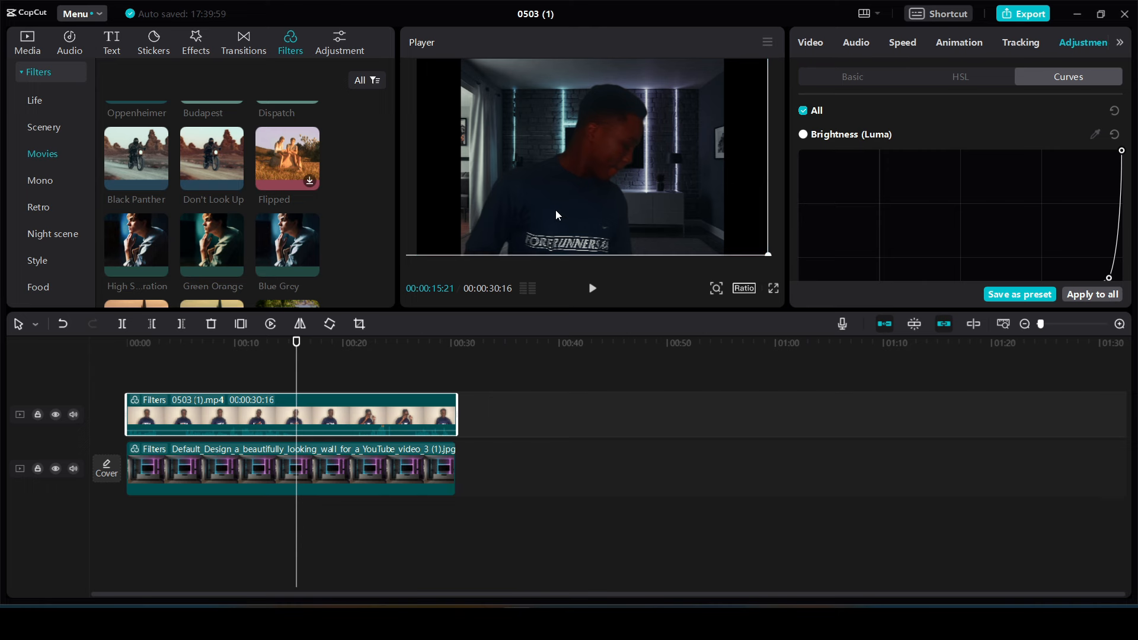